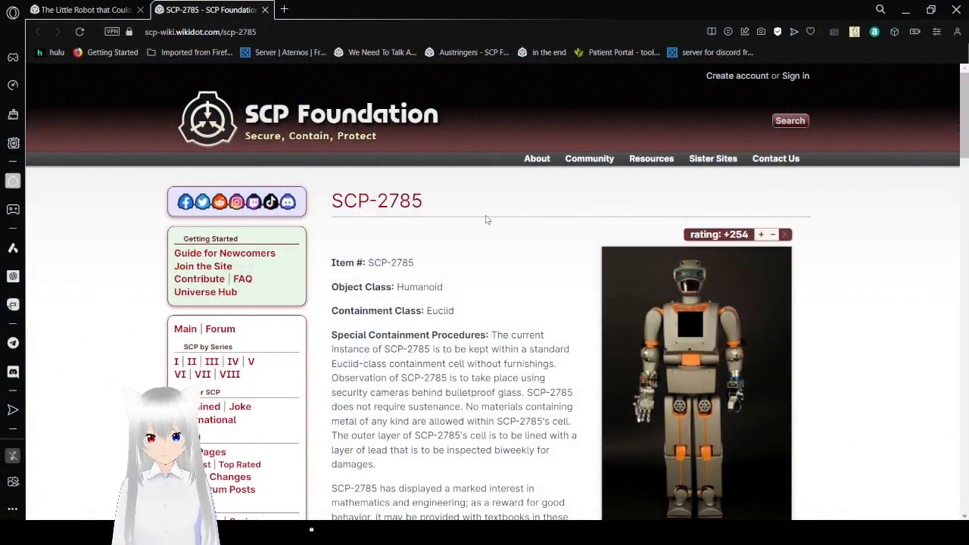
{"action": "mouse_move", "coordinate": [546, 285]}
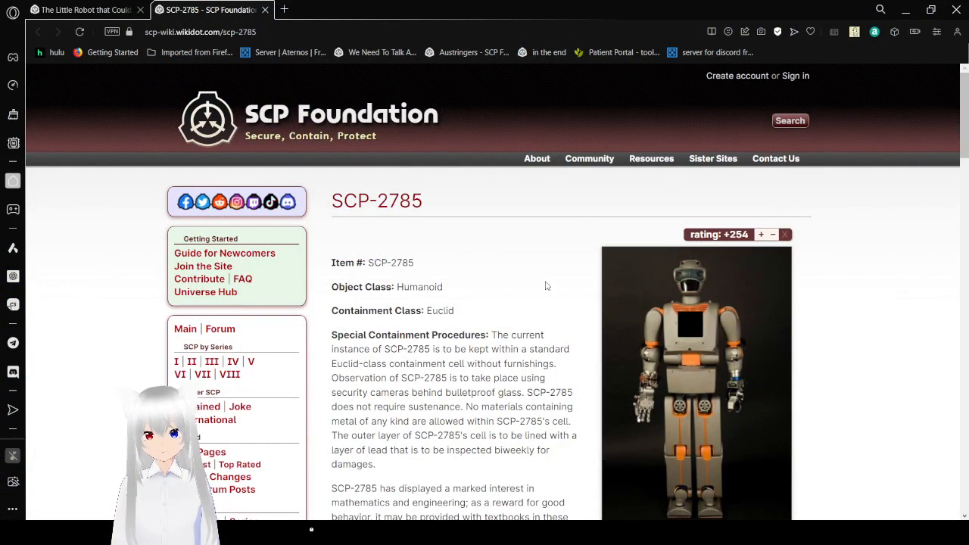
Step: Scroll down through SCP-2785's special containment procedures to the Containment Breach Protocol
{"action": "scroll", "scroll_direction": "down", "scroll_amount": 3}
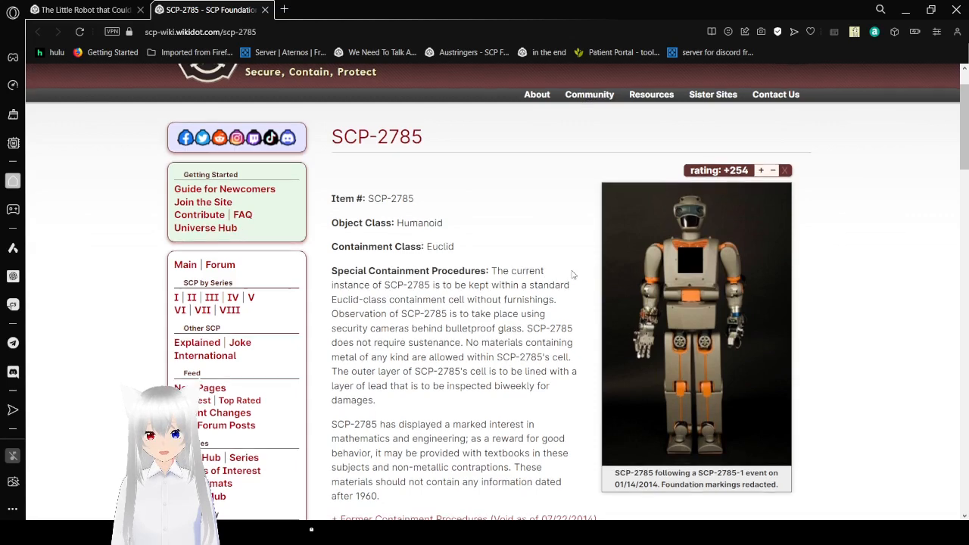
{"action": "scroll", "scroll_direction": "down", "scroll_amount": 3}
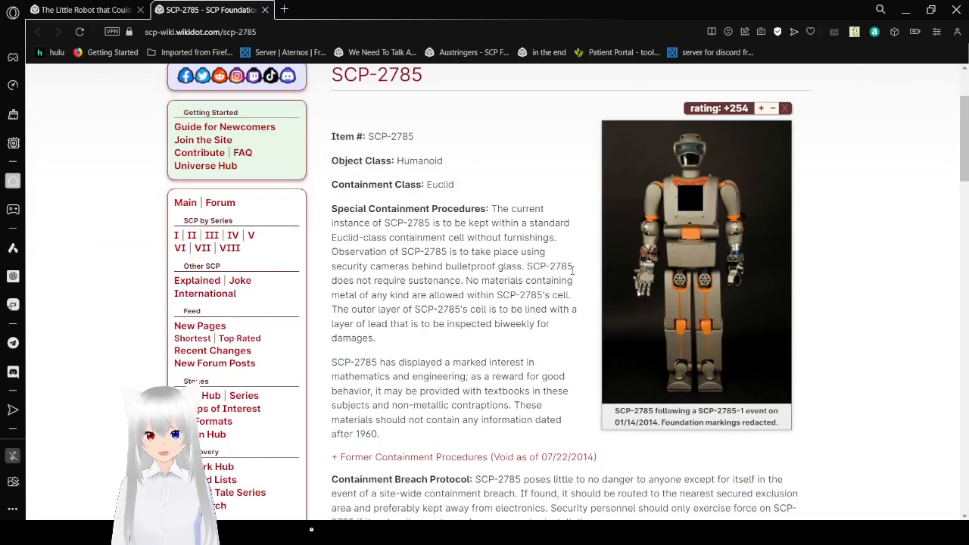
{"action": "scroll", "scroll_direction": "down", "scroll_amount": 3}
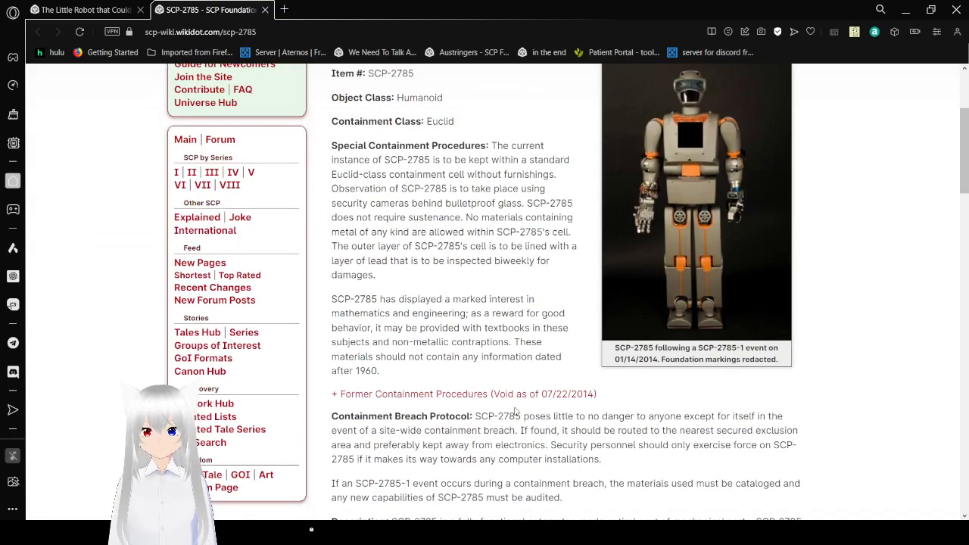
Step: Expand the collapsed '+ Former Containment Procedures' block to show its Access Granted text
{"action": "left_click", "coordinate": [463, 394]}
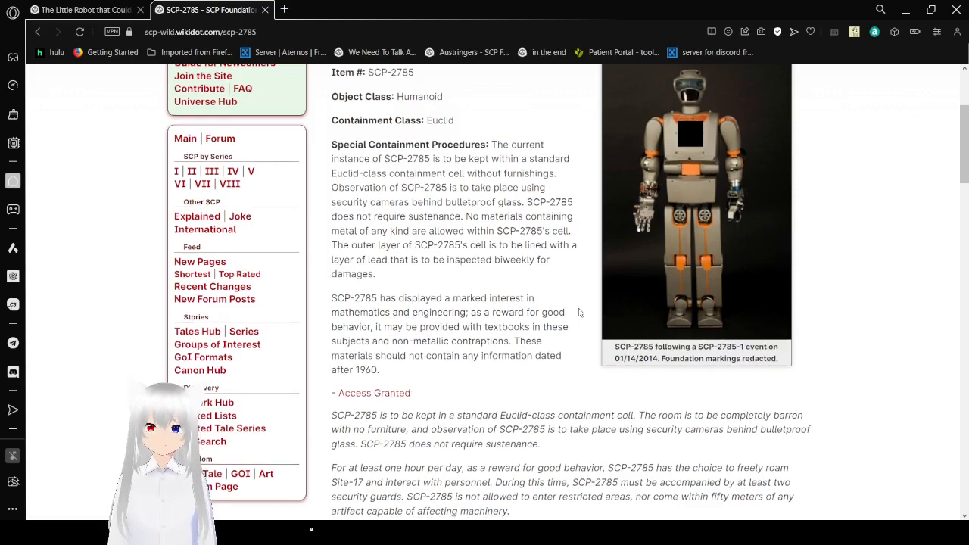
Step: Scroll through the expanded former procedures until the Description section comes into view
{"action": "scroll", "scroll_direction": "down", "scroll_amount": 3}
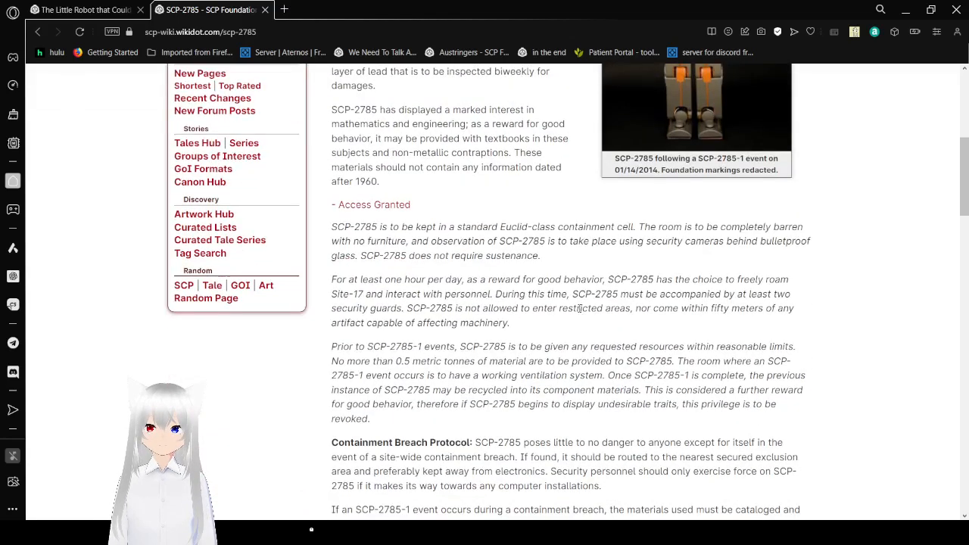
{"action": "scroll", "scroll_direction": "down", "scroll_amount": 3}
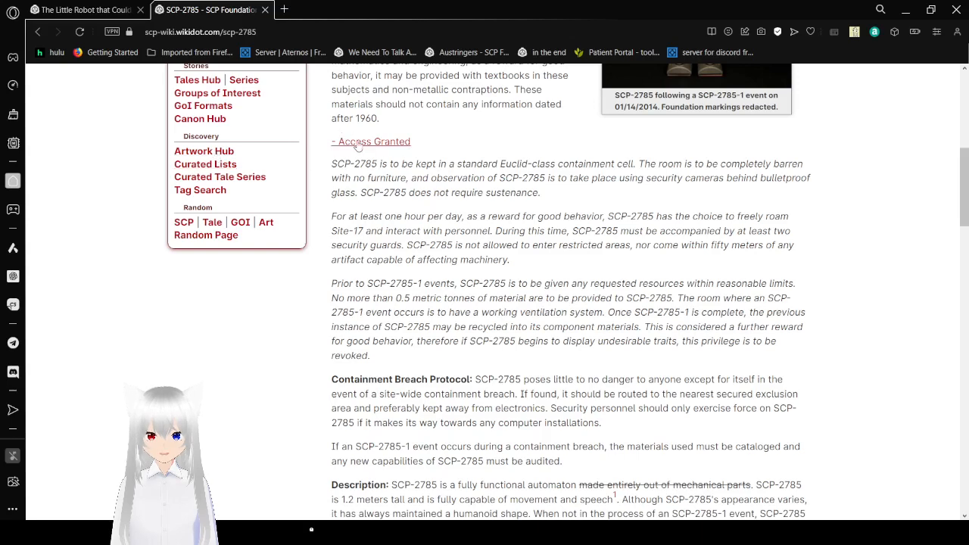
Step: Collapse the '- Access Granted' block and scroll to the Description's four-phase event list
{"action": "left_click", "coordinate": [371, 142]}
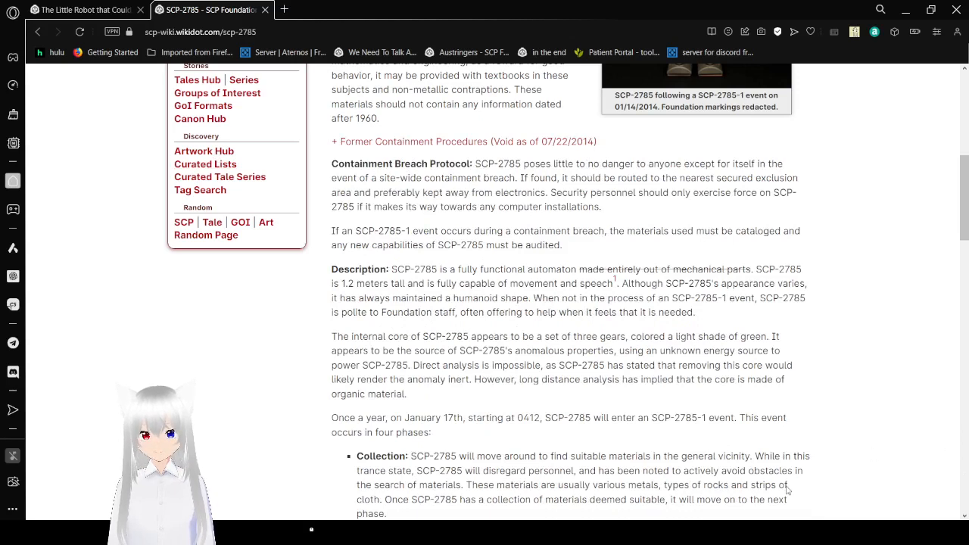
{"action": "mouse_move", "coordinate": [708, 490]}
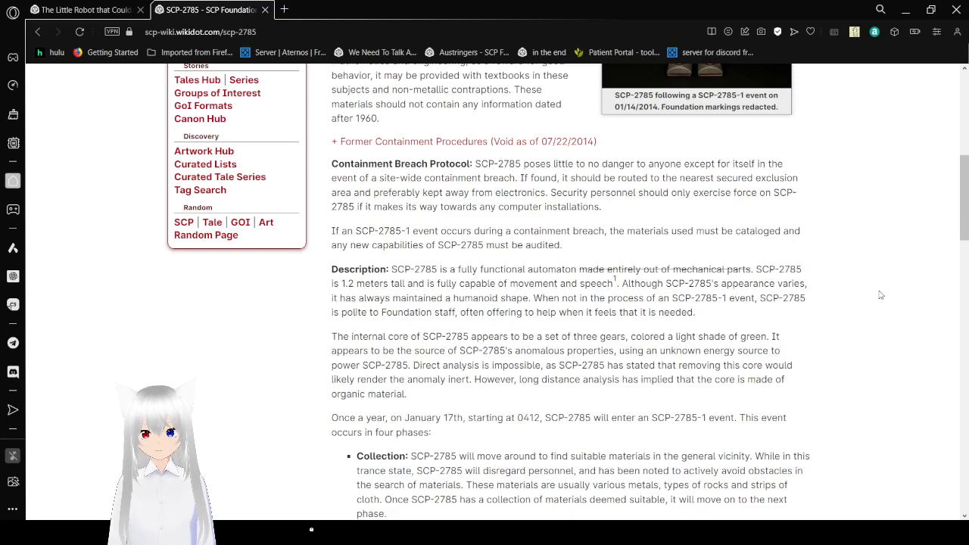
{"action": "scroll", "scroll_direction": "down", "scroll_amount": 3}
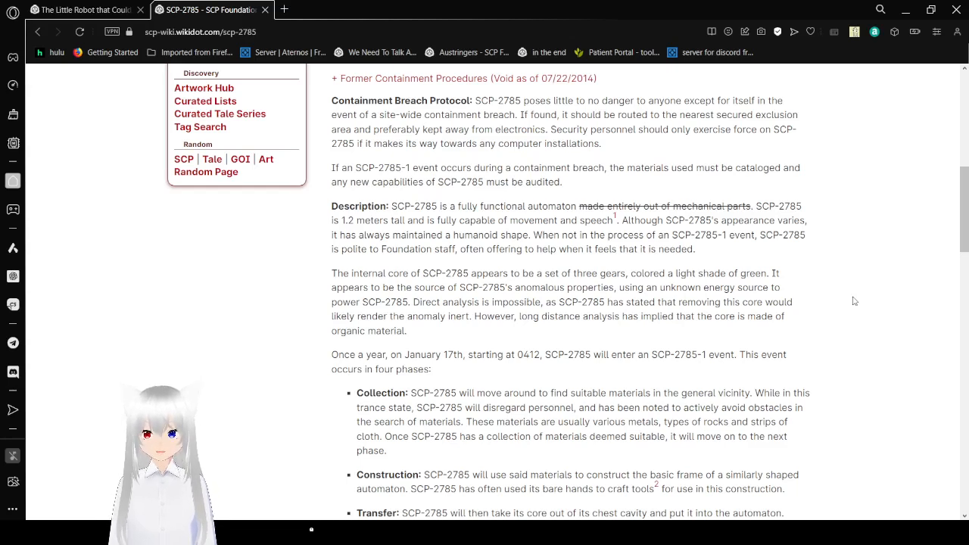
Step: Scroll through the Collection, Construction, Transfer and Finalization phases of the SCP-2785-1 event
{"action": "scroll", "scroll_direction": "down", "scroll_amount": 3}
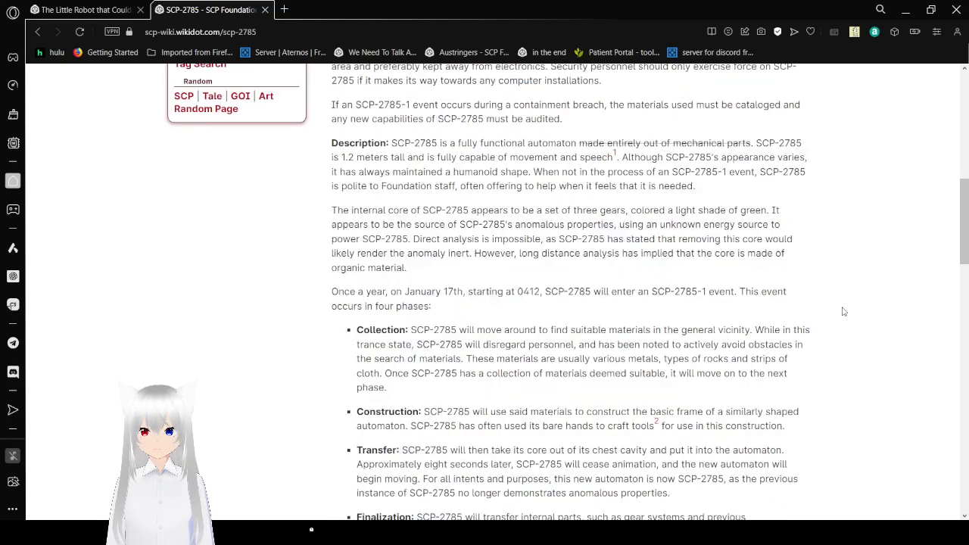
{"action": "scroll", "scroll_direction": "down", "scroll_amount": 3}
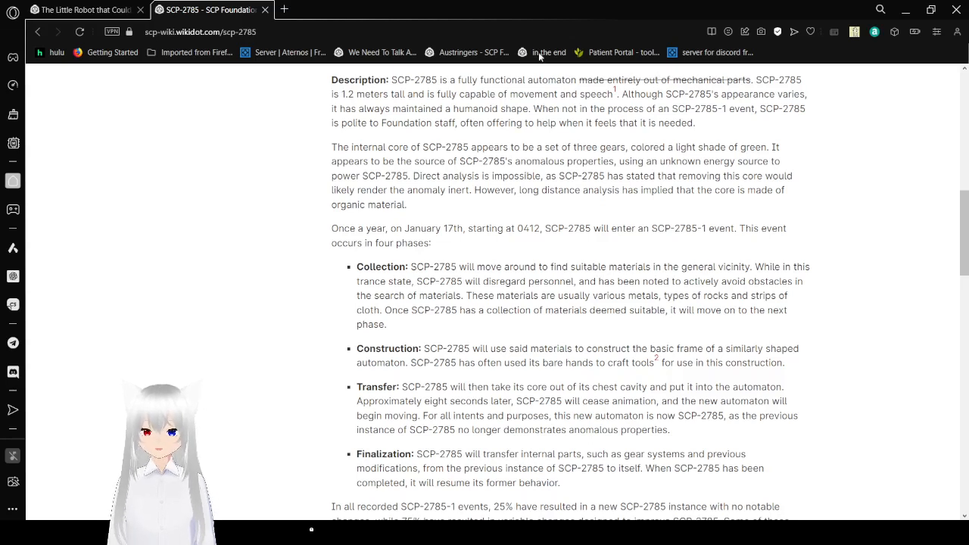
{"action": "mouse_move", "coordinate": [620, 97]}
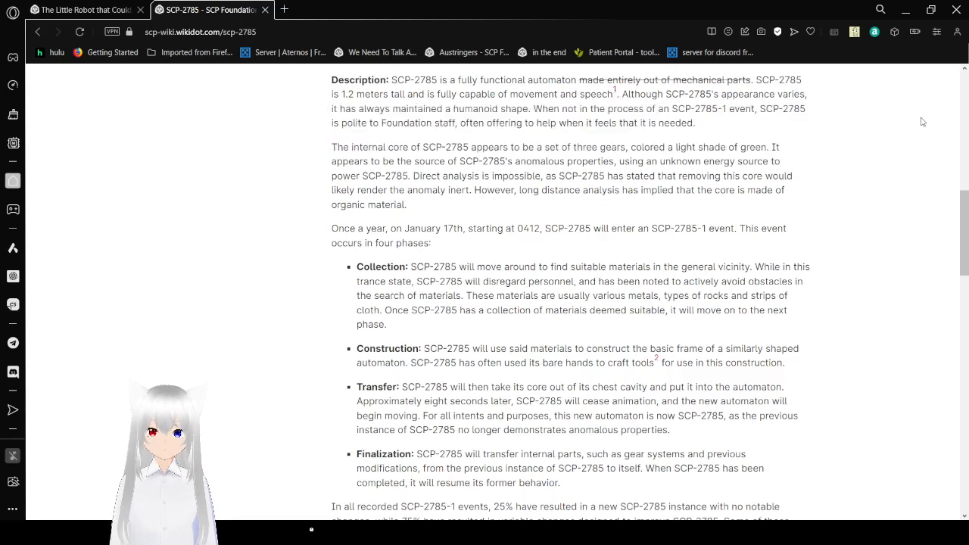
{"action": "mouse_move", "coordinate": [841, 174]}
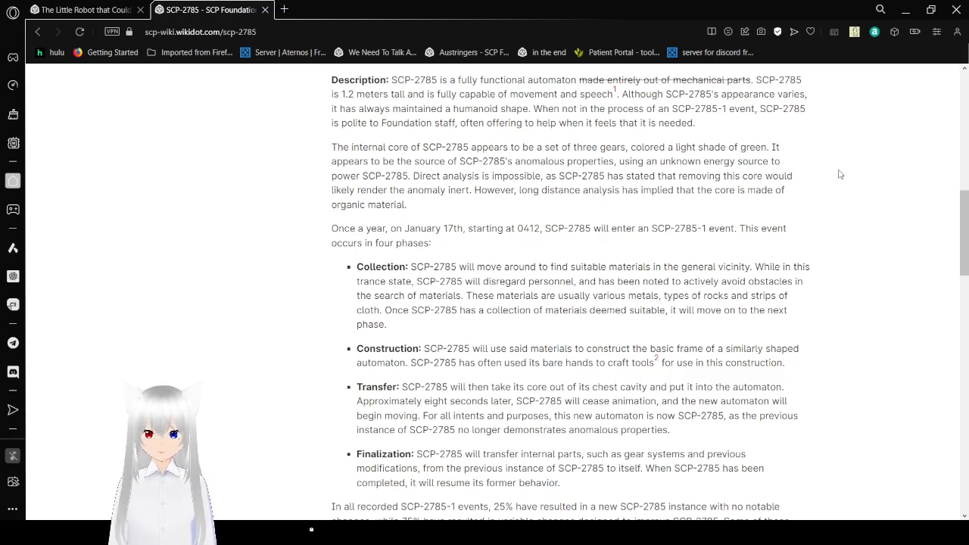
Step: Scroll through the paragraph on SCP-2785-1 event outcomes until Addendum 2785.1 appears
{"action": "scroll", "scroll_direction": "down", "scroll_amount": 3}
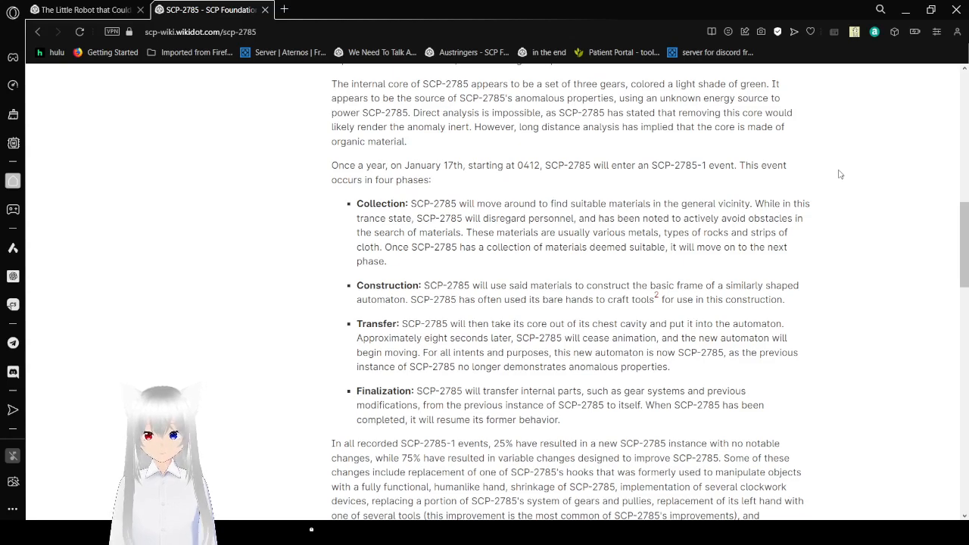
{"action": "scroll", "scroll_direction": "down", "scroll_amount": 3}
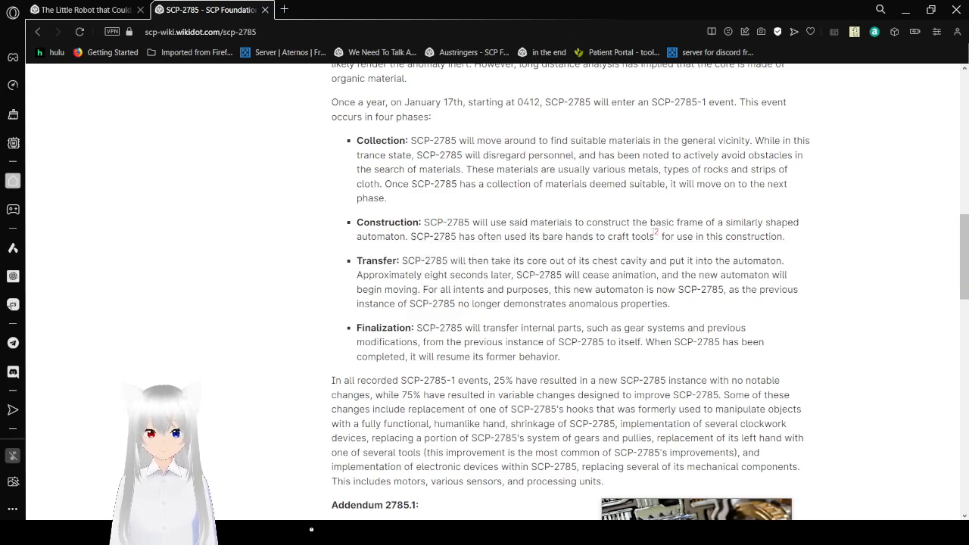
{"action": "mouse_move", "coordinate": [655, 232]}
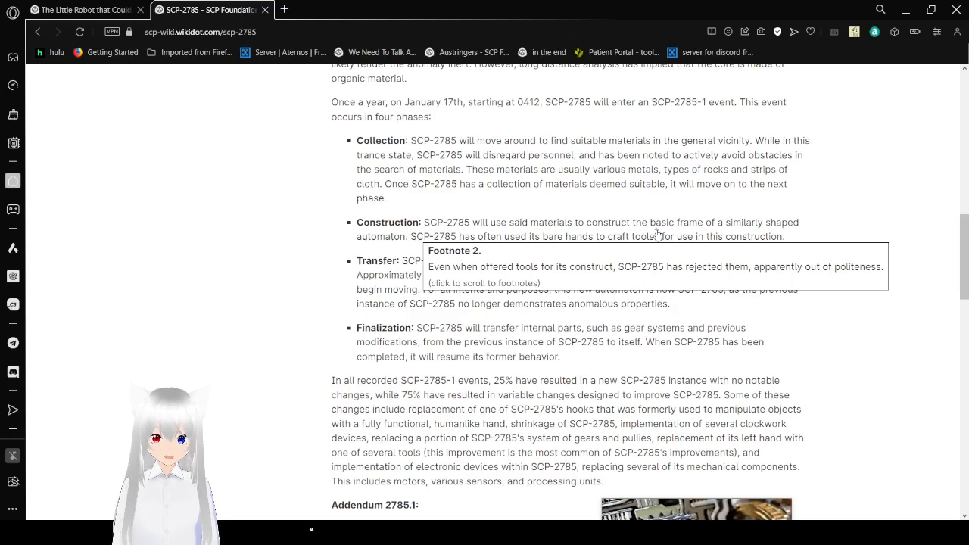
{"action": "mouse_move", "coordinate": [865, 231]}
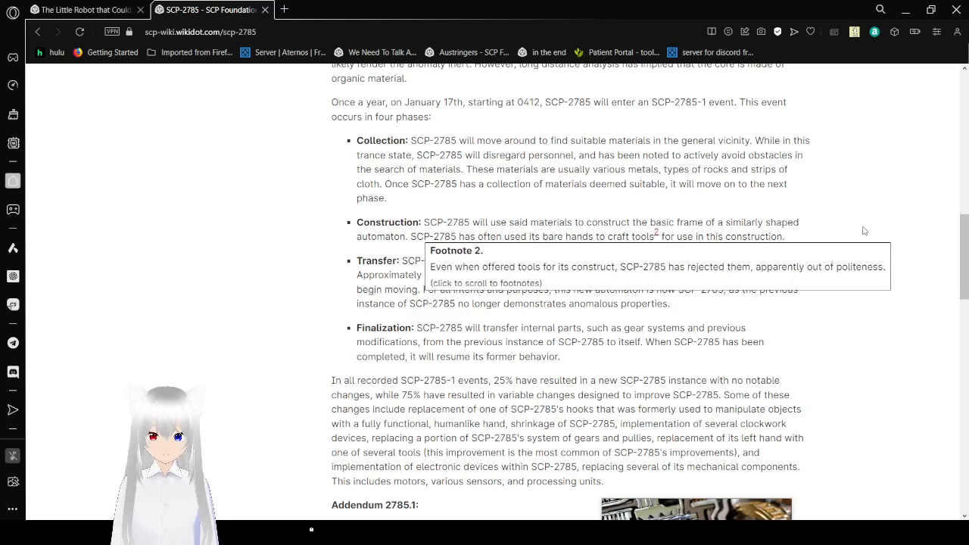
Step: Scroll through Addendum 2785.1 on Baranov, the inner-components photo and the destroyed records
{"action": "scroll", "scroll_direction": "down", "scroll_amount": 3}
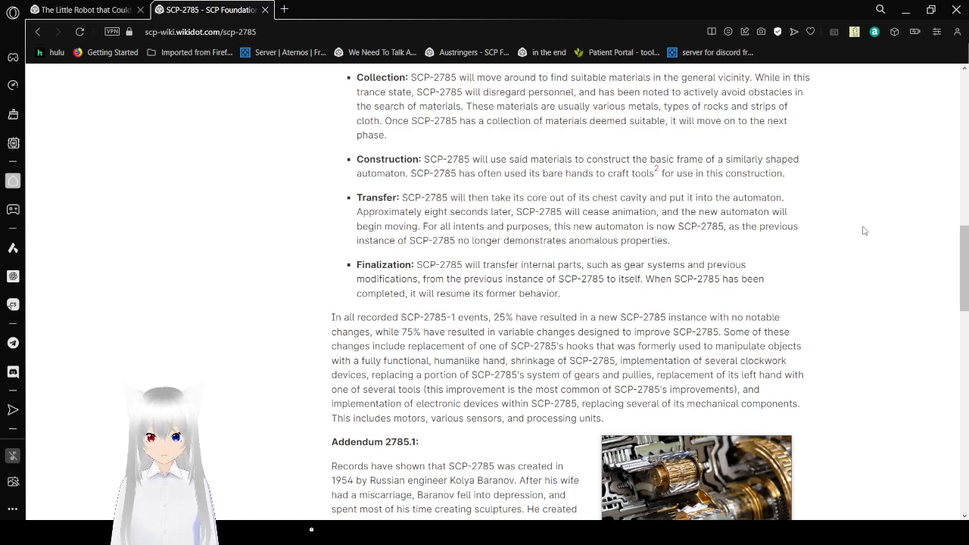
{"action": "scroll", "scroll_direction": "down", "scroll_amount": 3}
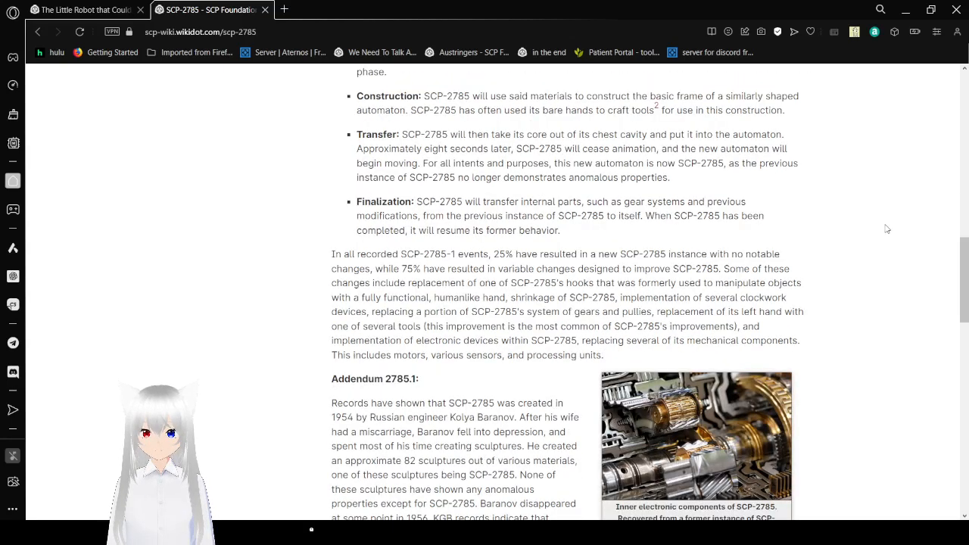
{"action": "scroll", "scroll_direction": "down", "scroll_amount": 3}
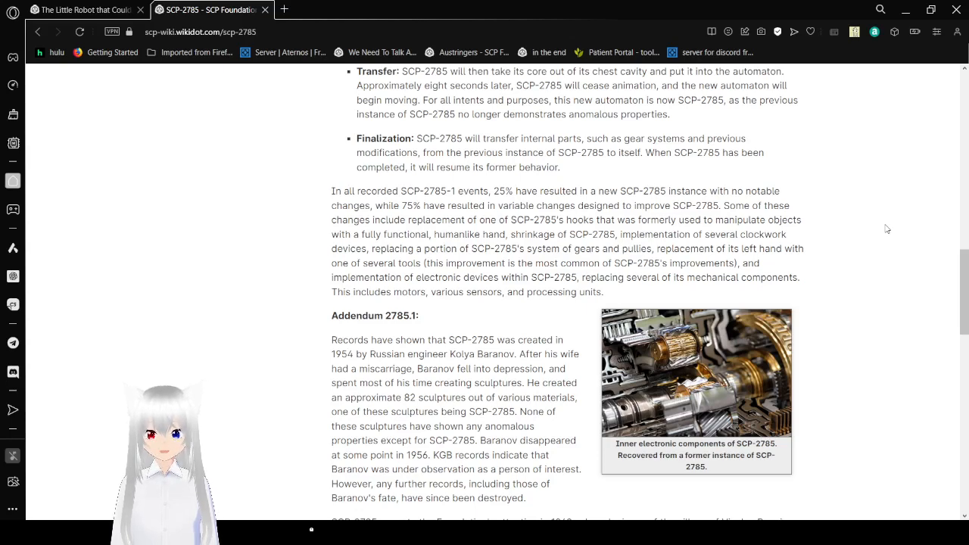
Step: Scroll through the 1960 Visoko capture account down to the clearance-locked Addendum 2785.2
{"action": "scroll", "scroll_direction": "down", "scroll_amount": 3}
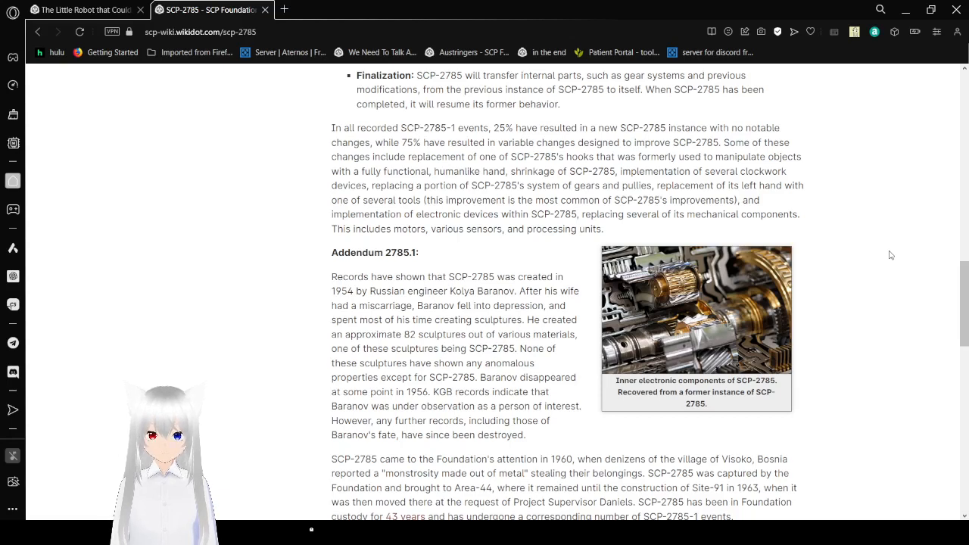
{"action": "mouse_move", "coordinate": [866, 367]}
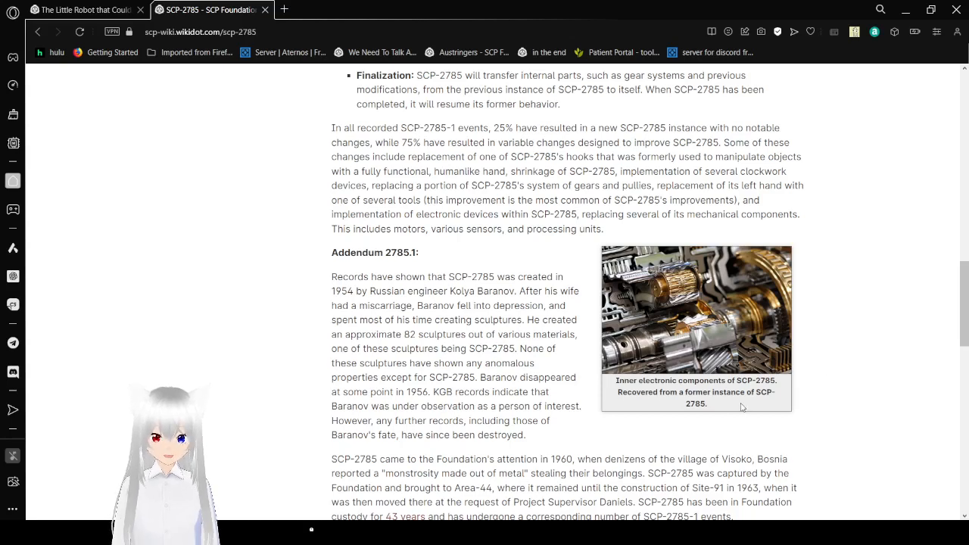
{"action": "mouse_move", "coordinate": [717, 417]}
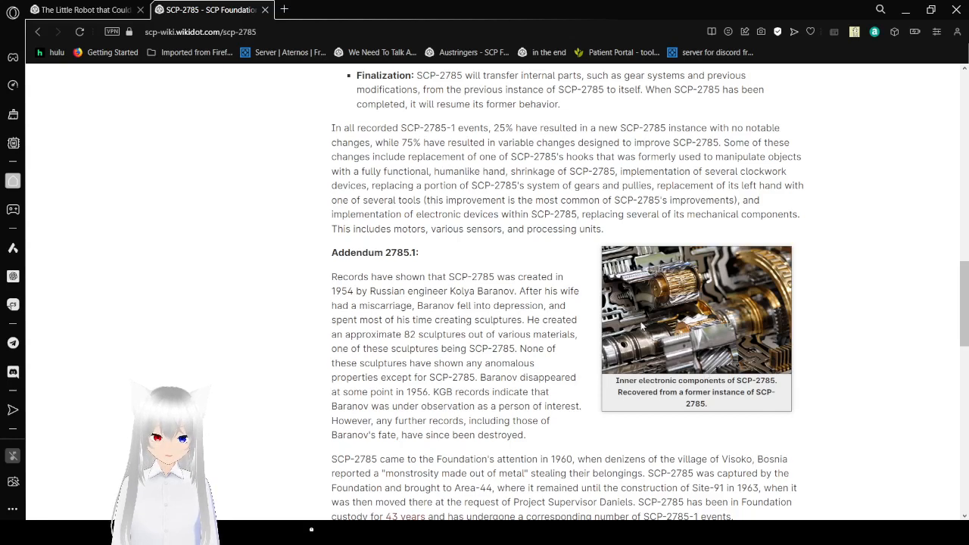
{"action": "mouse_move", "coordinate": [548, 324]}
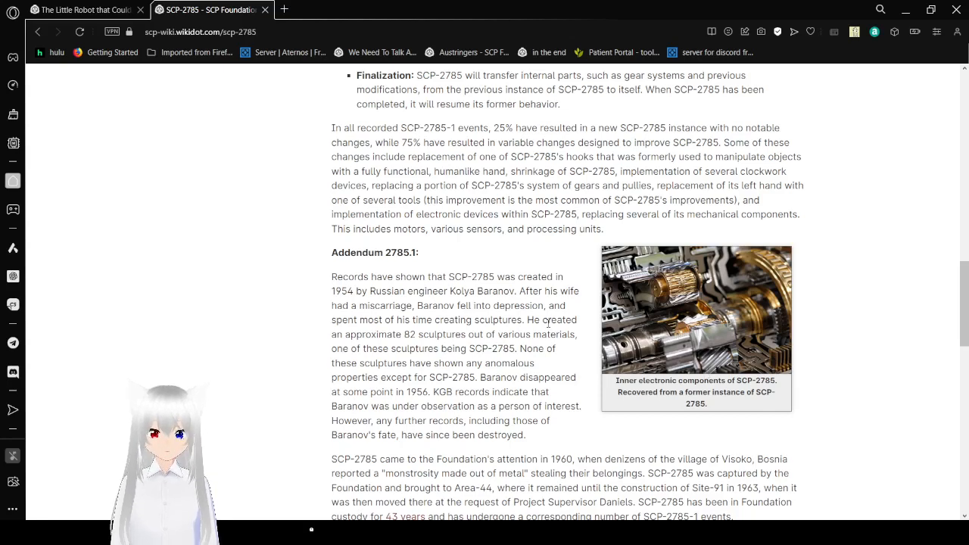
{"action": "mouse_move", "coordinate": [586, 332]}
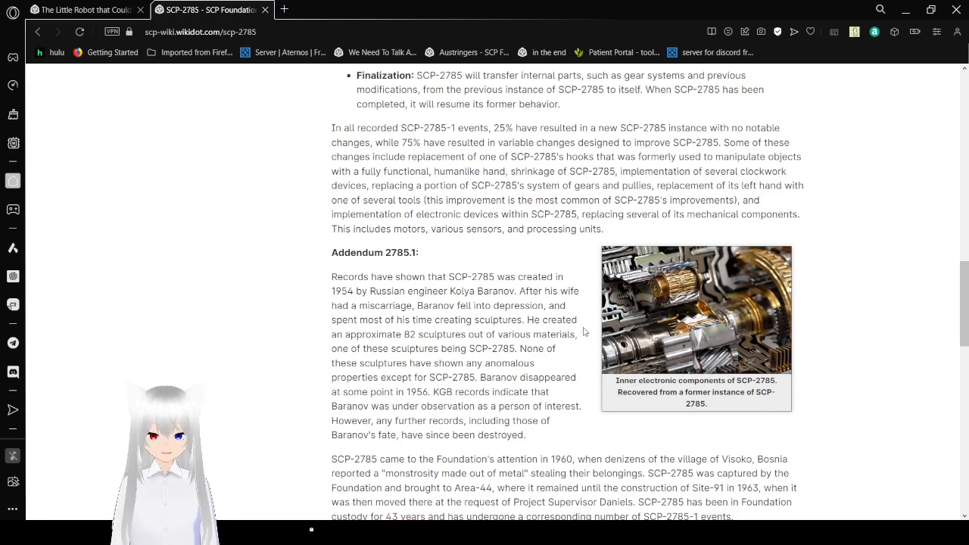
{"action": "scroll", "scroll_direction": "down", "scroll_amount": 3}
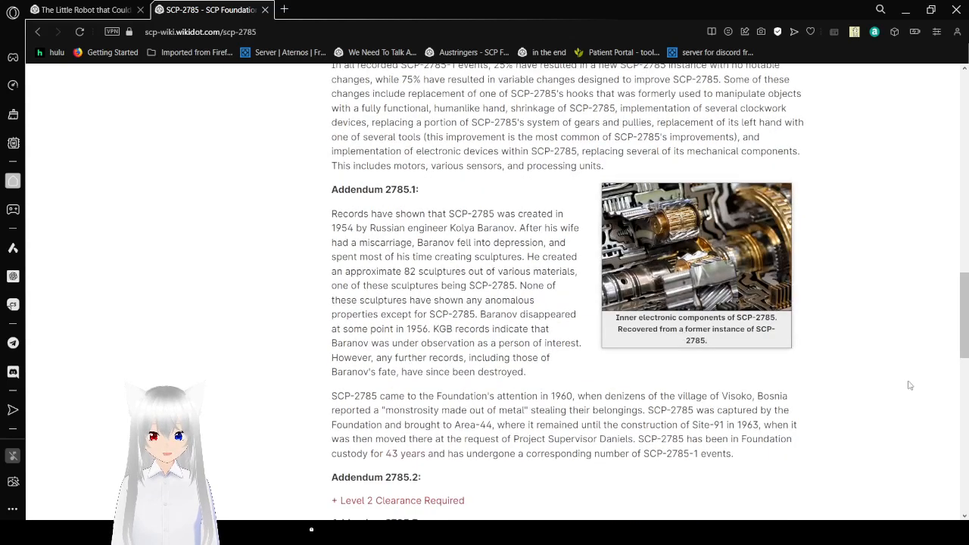
Step: Scroll past Addendum 2785.2 to the start of Addendum 2785.3 on the 2014 copper requisition
{"action": "scroll", "scroll_direction": "down", "scroll_amount": 3}
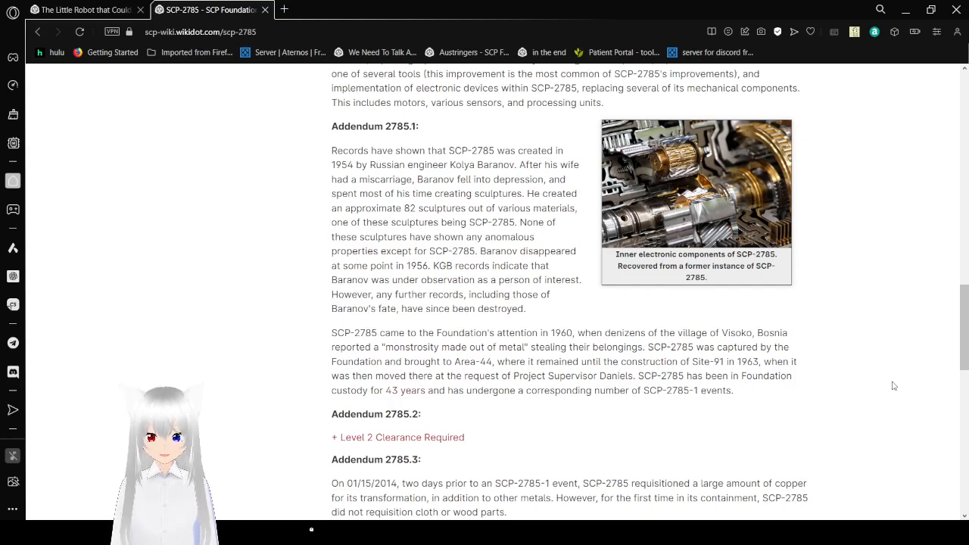
Step: Scroll through Addendum 2785.3's interview and electronics ban until the Addendum 2785.4 heading appears
{"action": "scroll", "scroll_direction": "down", "scroll_amount": 3}
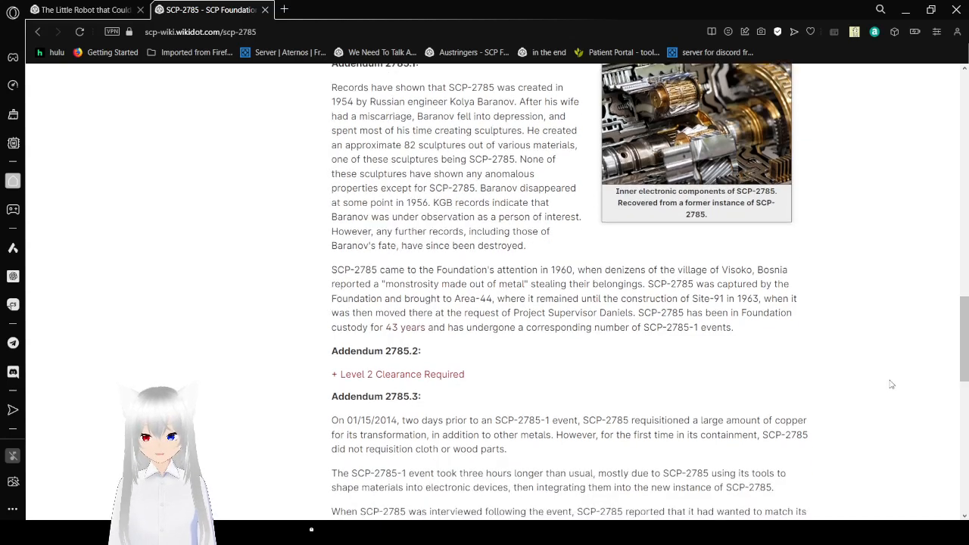
{"action": "mouse_move", "coordinate": [860, 356]}
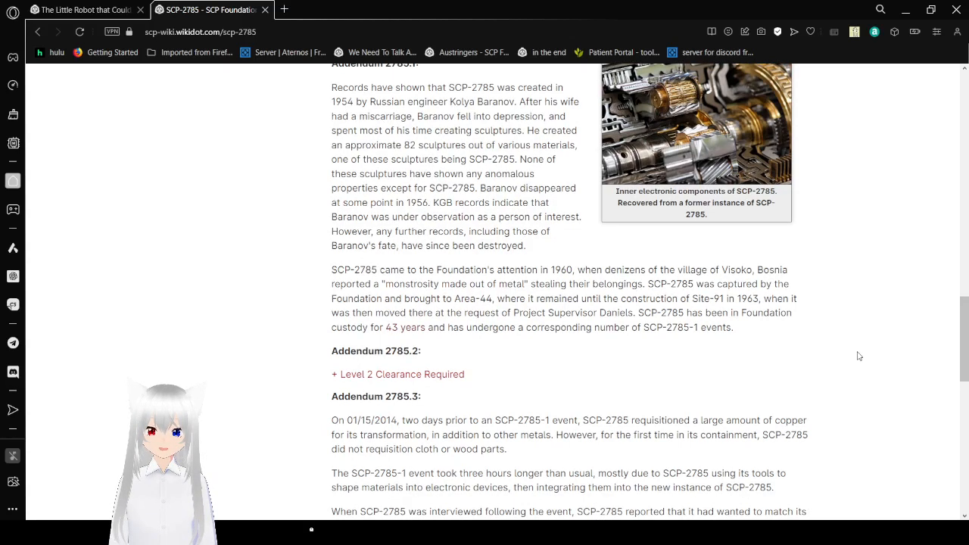
{"action": "scroll", "scroll_direction": "down", "scroll_amount": 3}
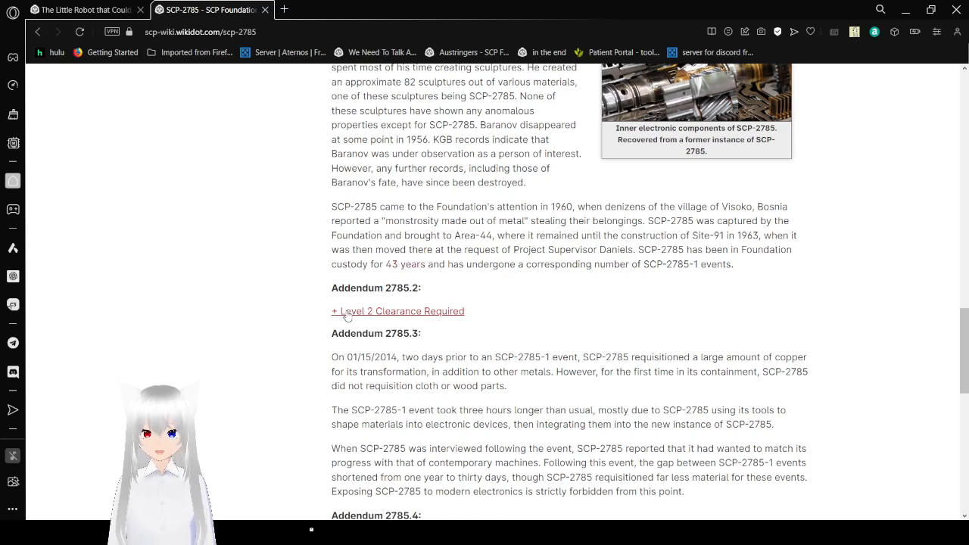
Step: Expand Addendum 2785.2 and read the interview to SCP-2785 saying it transforms to improve itself
{"action": "left_click", "coordinate": [398, 310]}
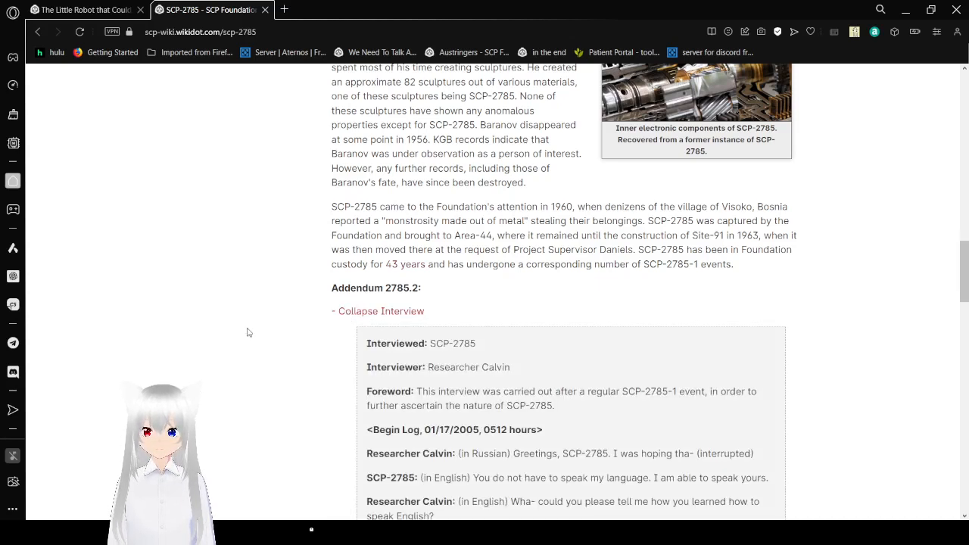
{"action": "scroll", "scroll_direction": "down", "scroll_amount": 3}
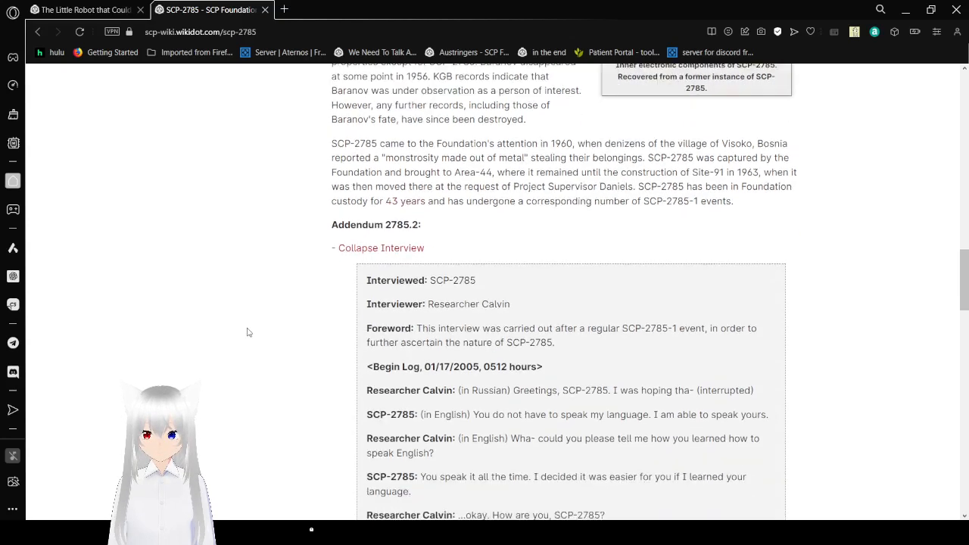
{"action": "scroll", "scroll_direction": "down", "scroll_amount": 3}
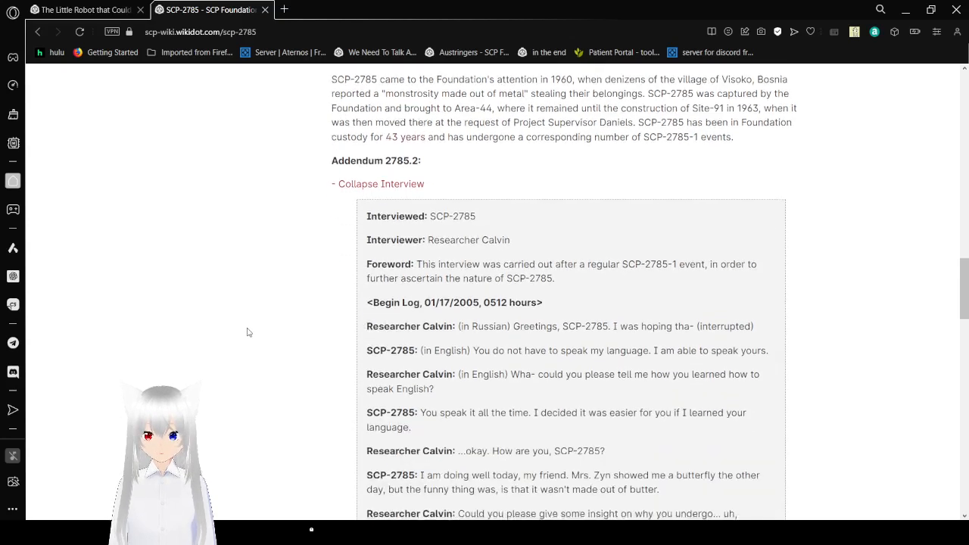
{"action": "scroll", "scroll_direction": "down", "scroll_amount": 3}
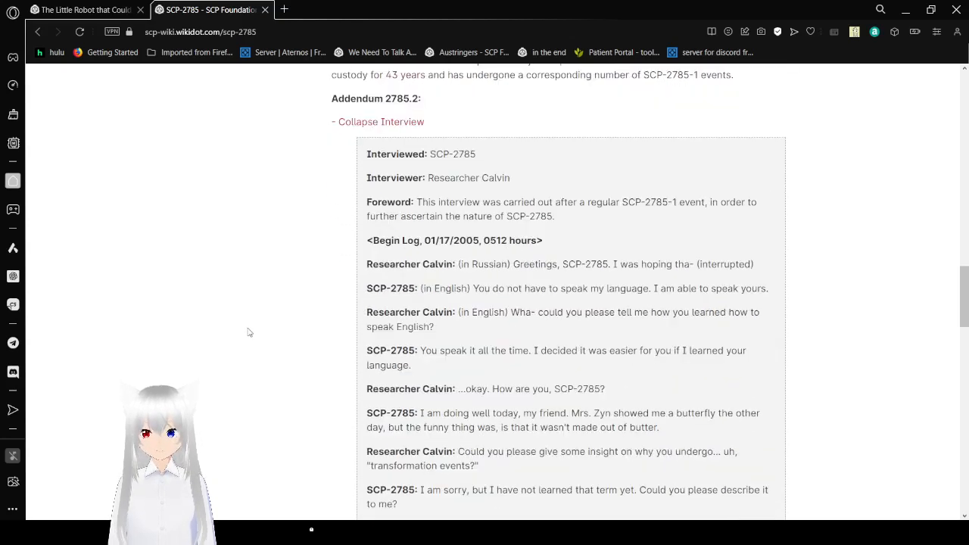
{"action": "mouse_move", "coordinate": [917, 331]}
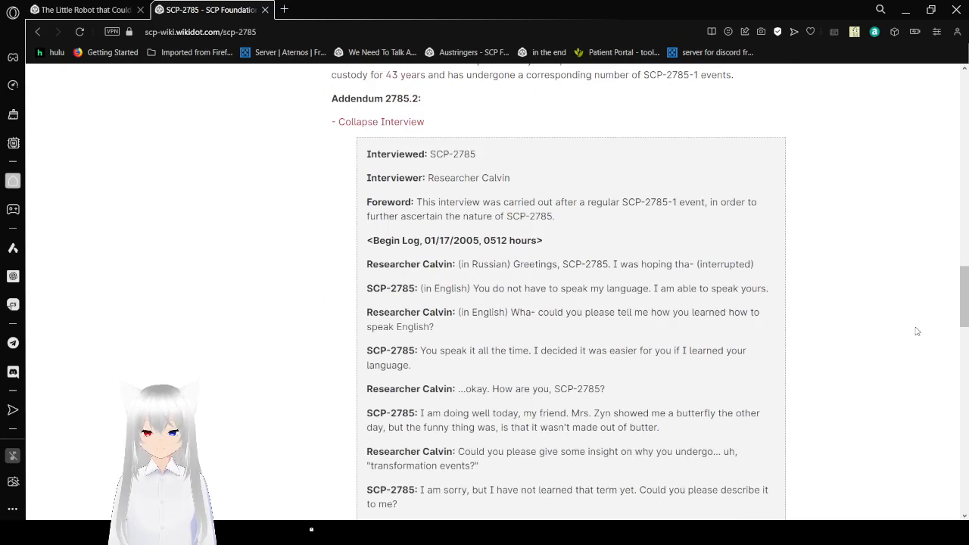
{"action": "scroll", "scroll_direction": "down", "scroll_amount": 3}
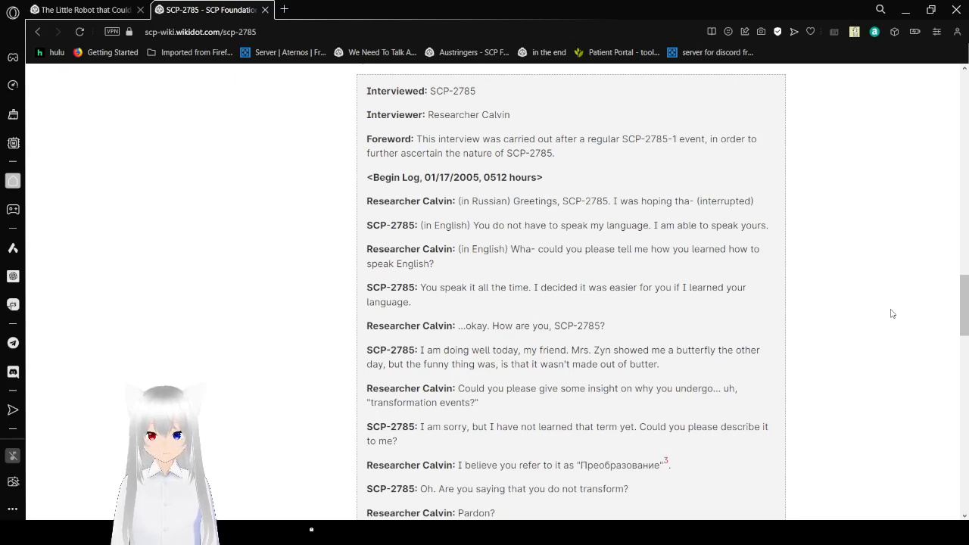
{"action": "scroll", "scroll_direction": "down", "scroll_amount": 3}
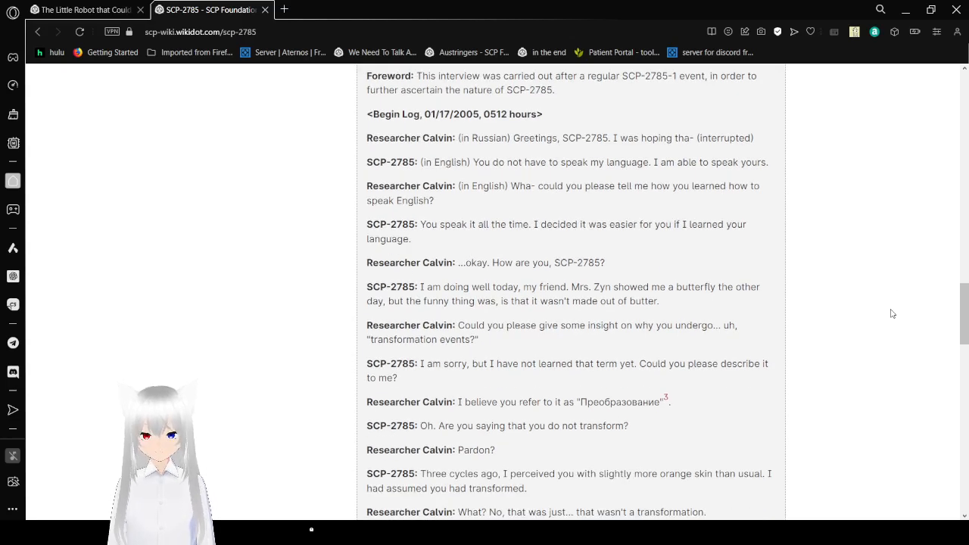
{"action": "scroll", "scroll_direction": "down", "scroll_amount": 3}
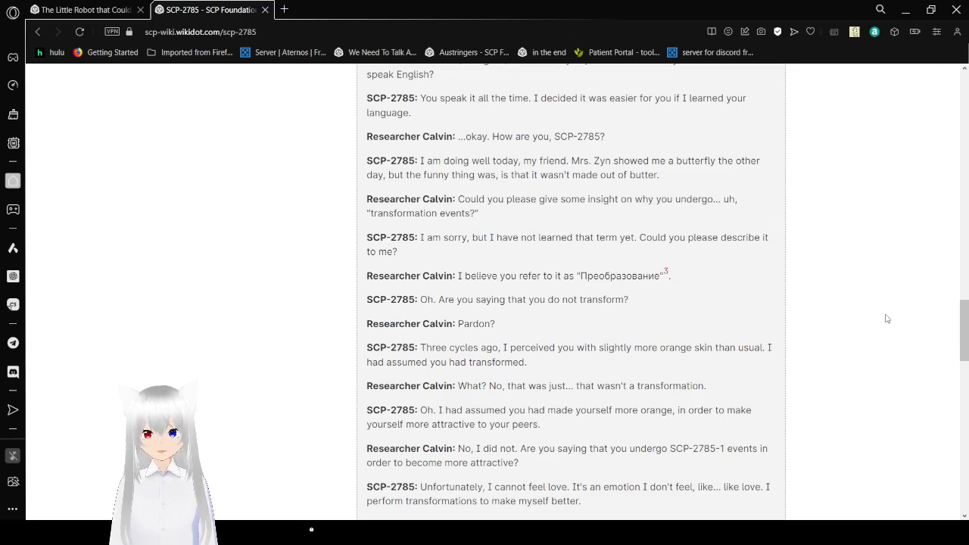
{"action": "mouse_move", "coordinate": [677, 286]}
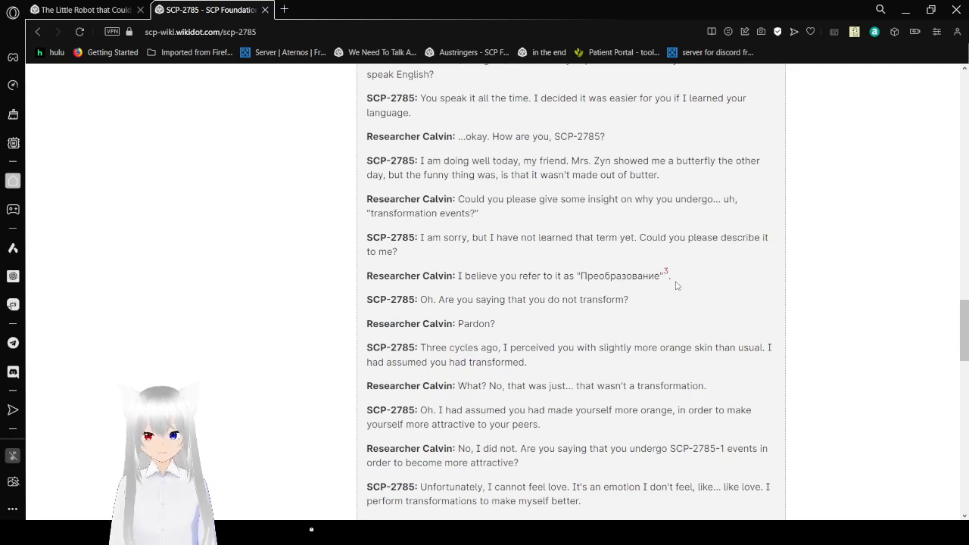
{"action": "mouse_move", "coordinate": [665, 270]}
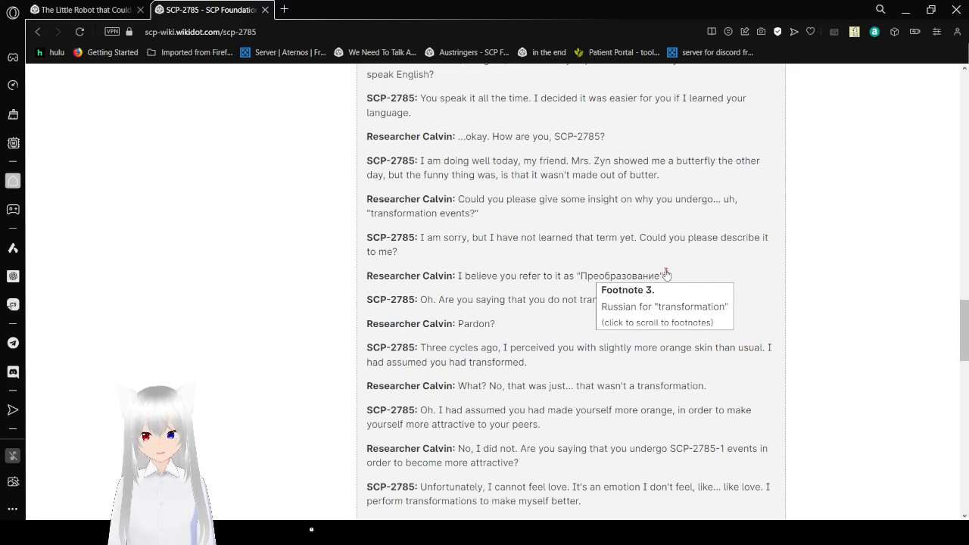
{"action": "mouse_move", "coordinate": [810, 310]}
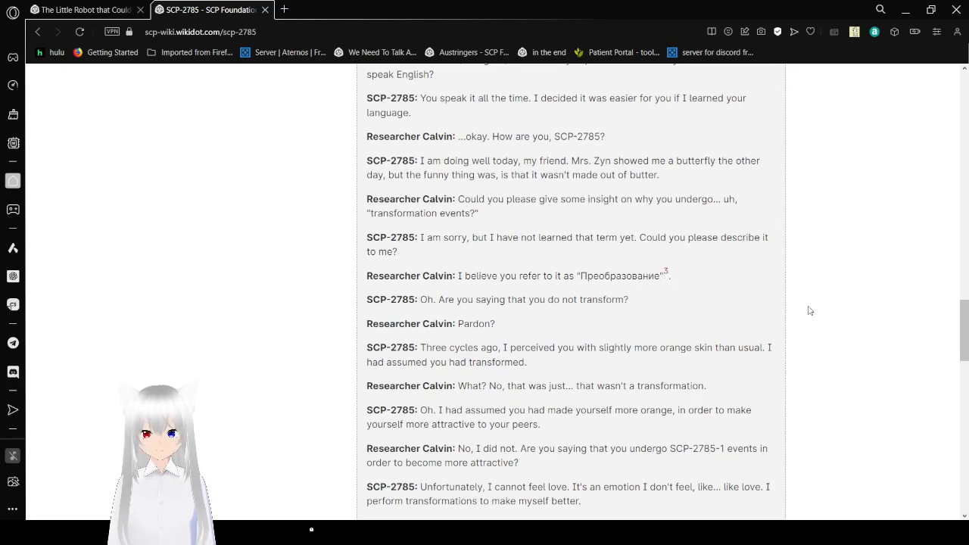
Step: Read the rest of the Addendum 2785.2 interview through the End Log line and Closing Statement
{"action": "scroll", "scroll_direction": "down", "scroll_amount": 3}
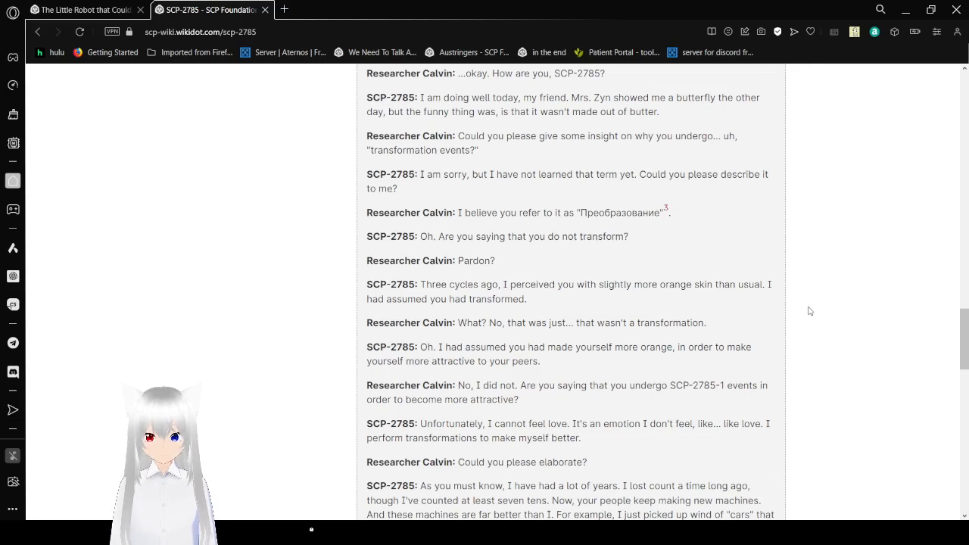
{"action": "scroll", "scroll_direction": "down", "scroll_amount": 3}
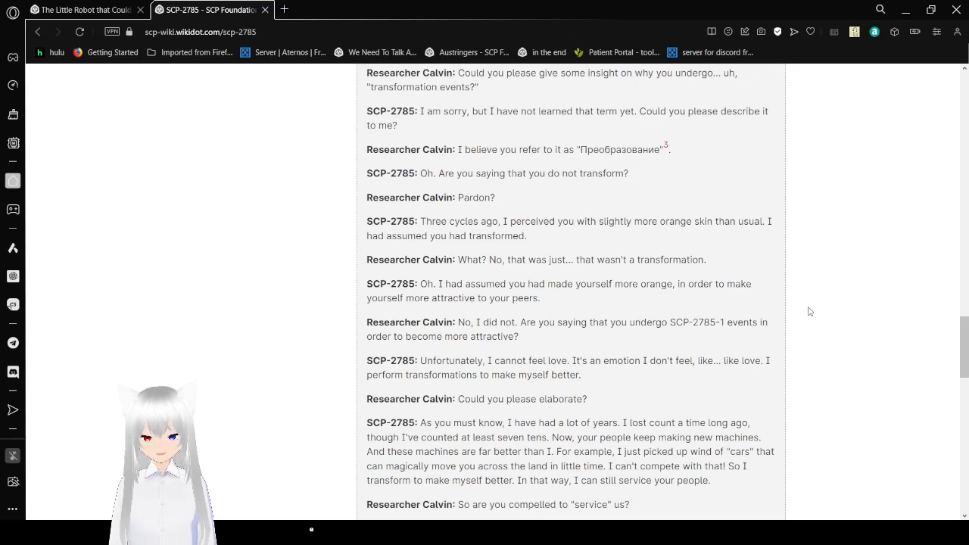
{"action": "scroll", "scroll_direction": "down", "scroll_amount": 3}
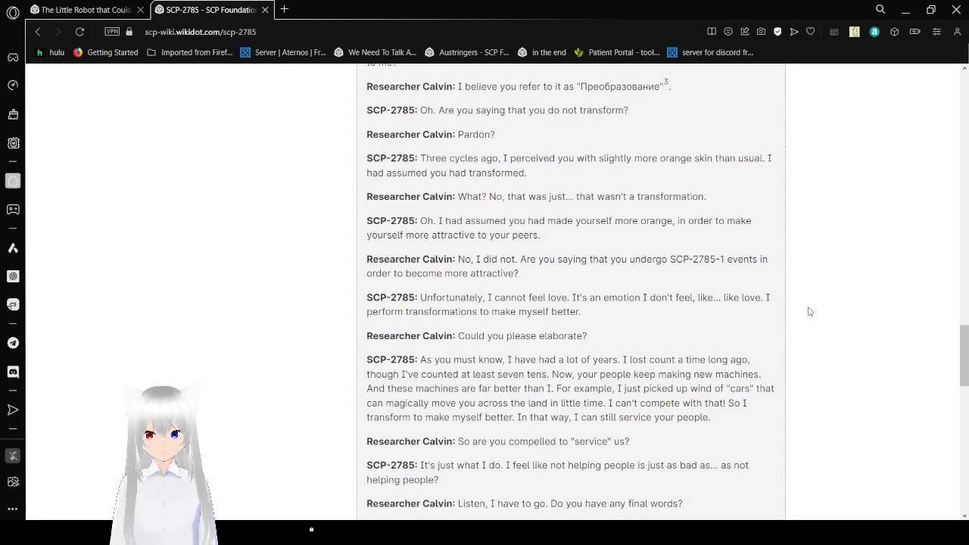
{"action": "scroll", "scroll_direction": "down", "scroll_amount": 3}
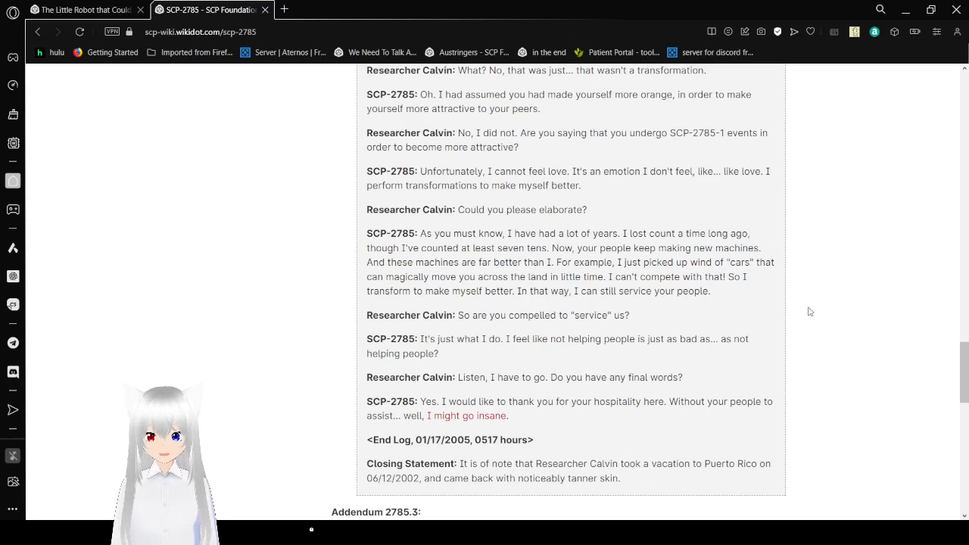
Step: Reach Addendum 2785.3 and open the 'I might go insane' link to the Big Birdocalypse tale
{"action": "scroll", "scroll_direction": "down", "scroll_amount": 3}
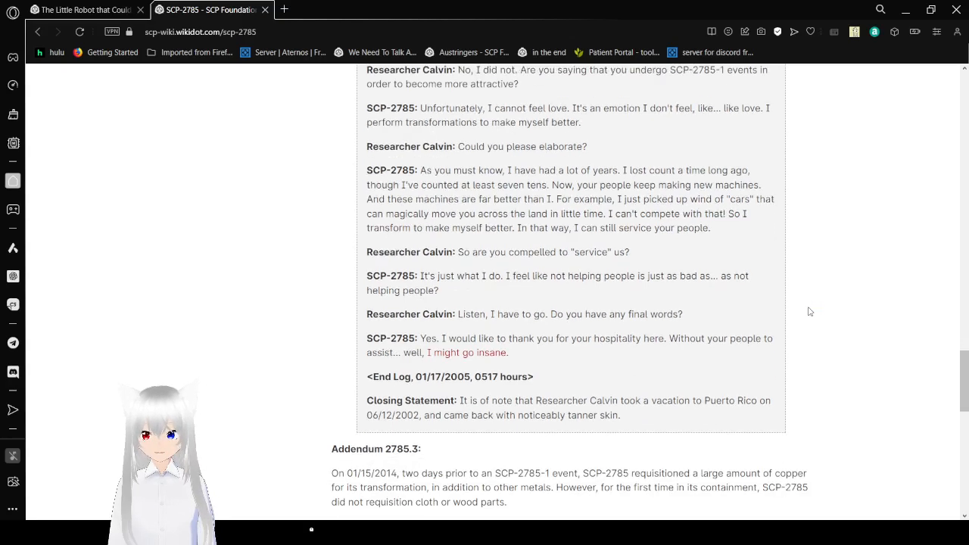
{"action": "scroll", "scroll_direction": "down", "scroll_amount": 3}
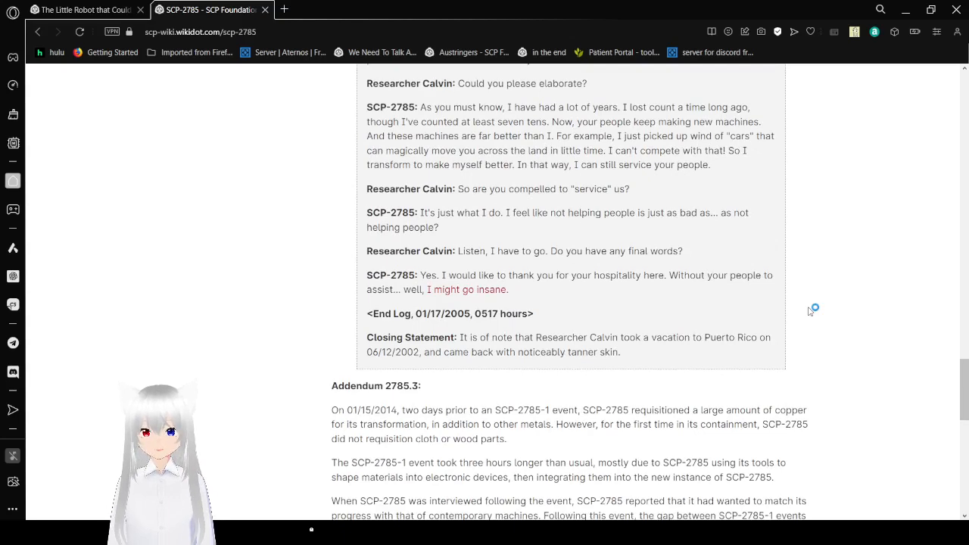
{"action": "scroll", "scroll_direction": "down", "scroll_amount": 3}
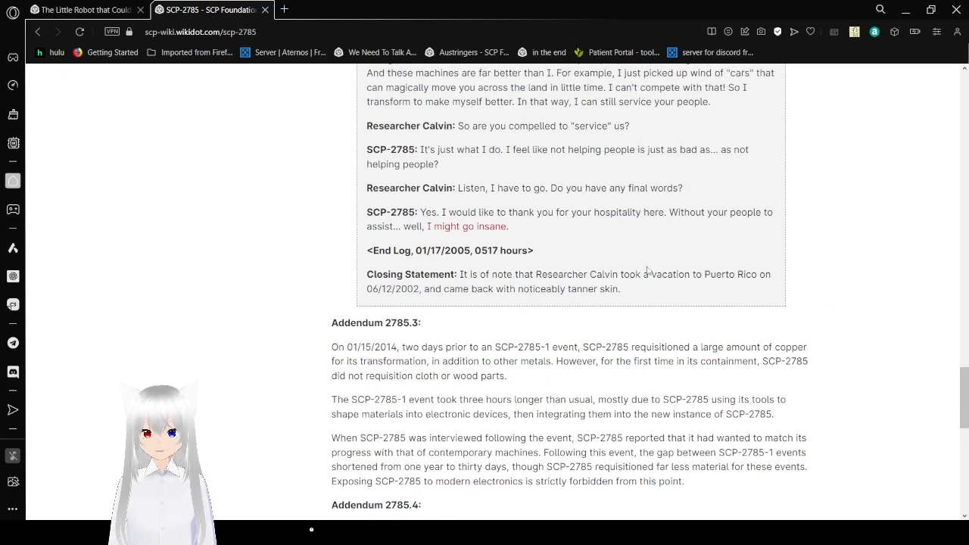
{"action": "mouse_move", "coordinate": [289, 308]}
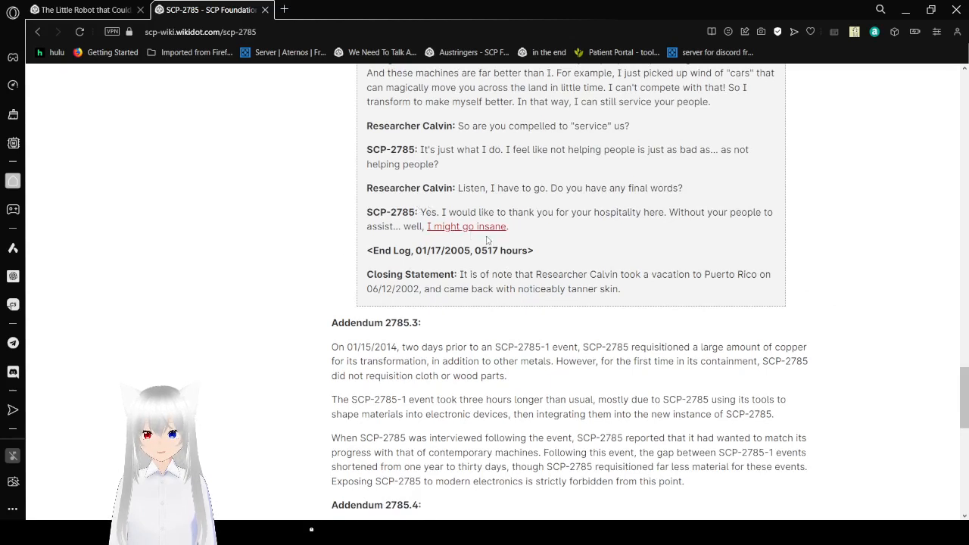
{"action": "left_click", "coordinate": [467, 226]}
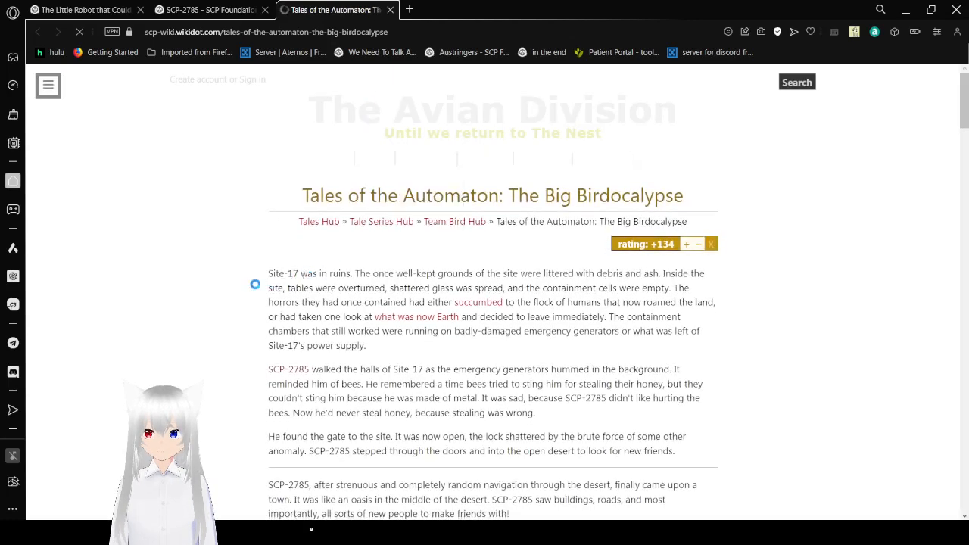
Step: Read the Big Birdocalypse tale to SCP-2785's arrival at a desert town
{"action": "scroll", "scroll_direction": "down", "scroll_amount": 3}
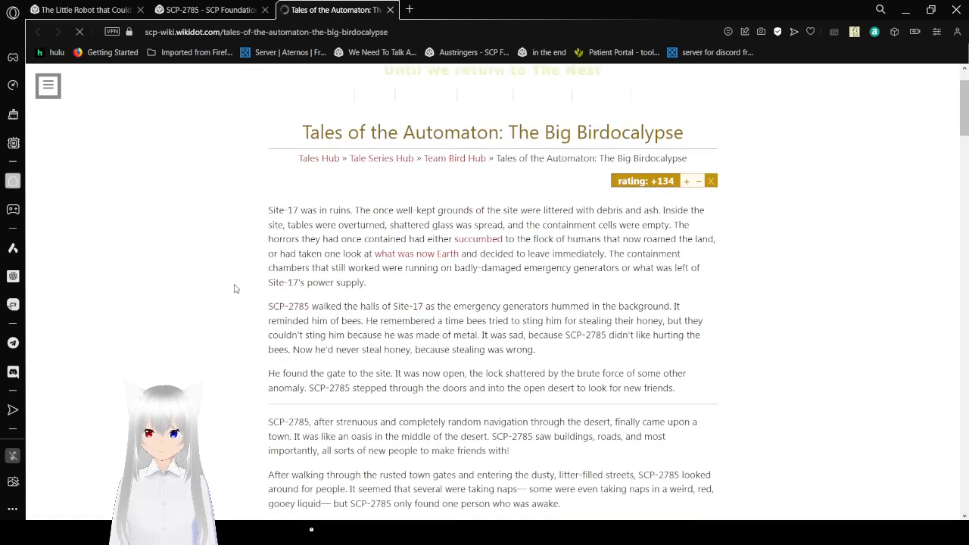
{"action": "mouse_move", "coordinate": [400, 21]}
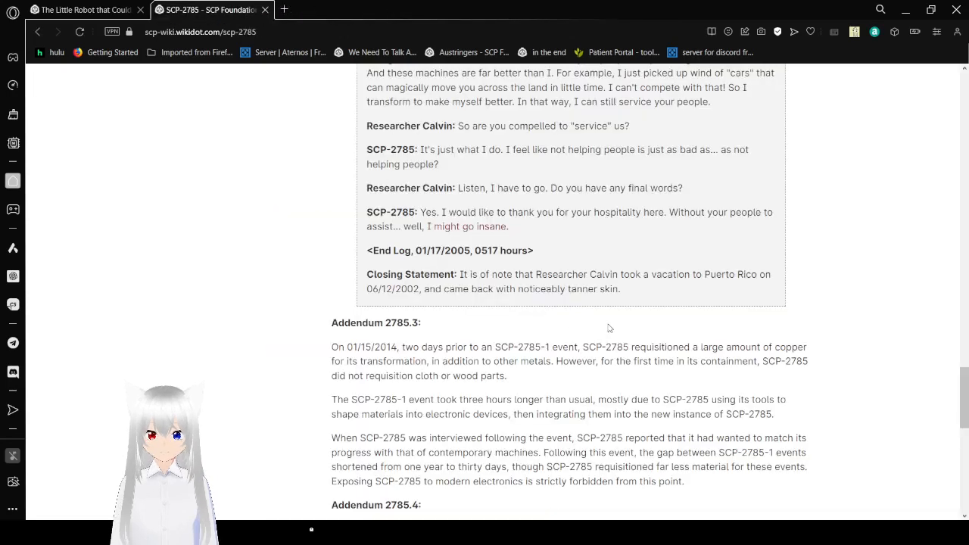
Step: Read down the SCP-2785 article to Addendum 2785.5 and expand its Level 2 Clearance interview
{"action": "scroll", "scroll_direction": "down", "scroll_amount": 3}
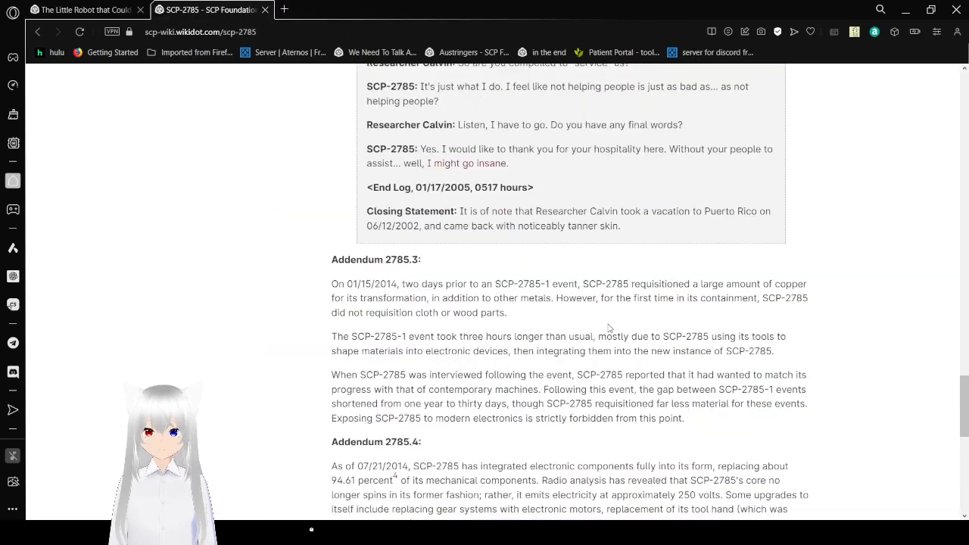
{"action": "scroll", "scroll_direction": "down", "scroll_amount": 3}
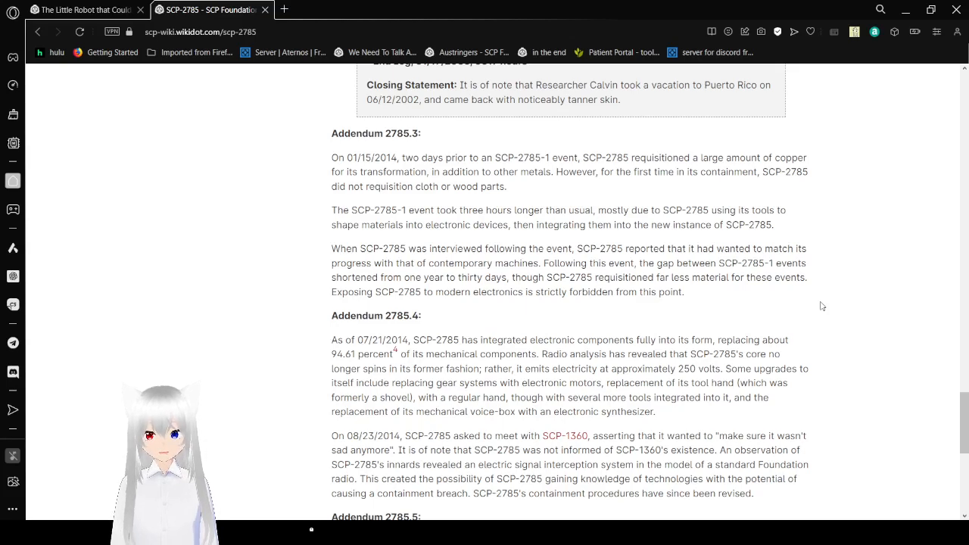
{"action": "scroll", "scroll_direction": "down", "scroll_amount": 3}
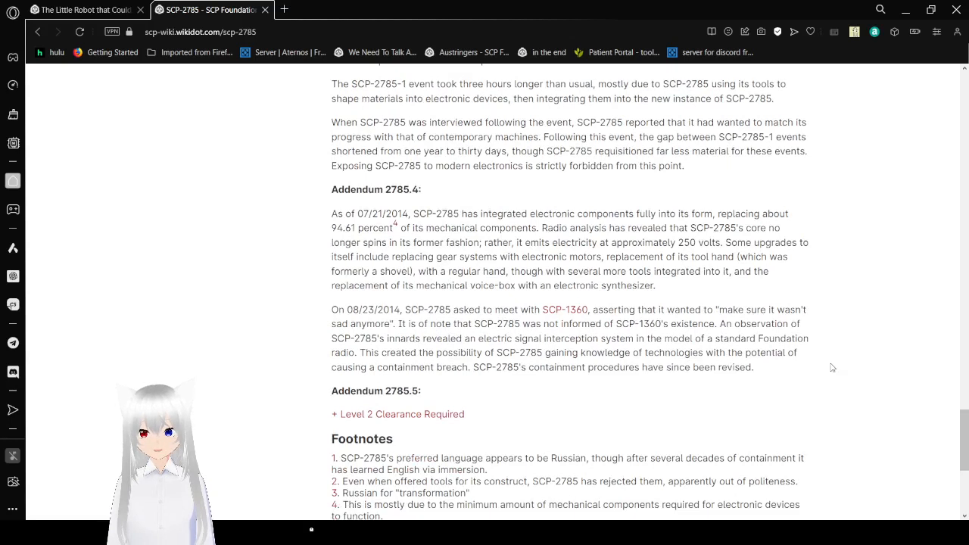
{"action": "mouse_move", "coordinate": [421, 427]}
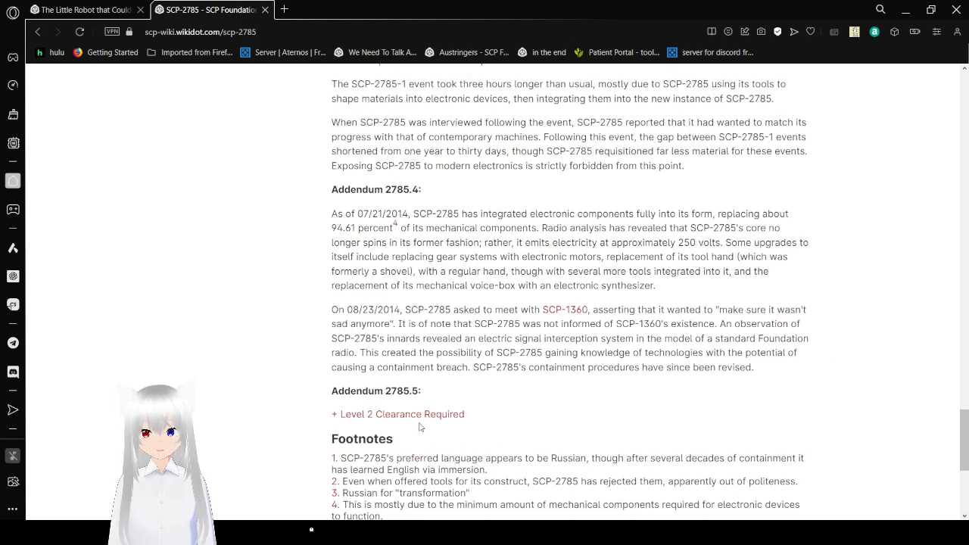
{"action": "left_click", "coordinate": [397, 414]}
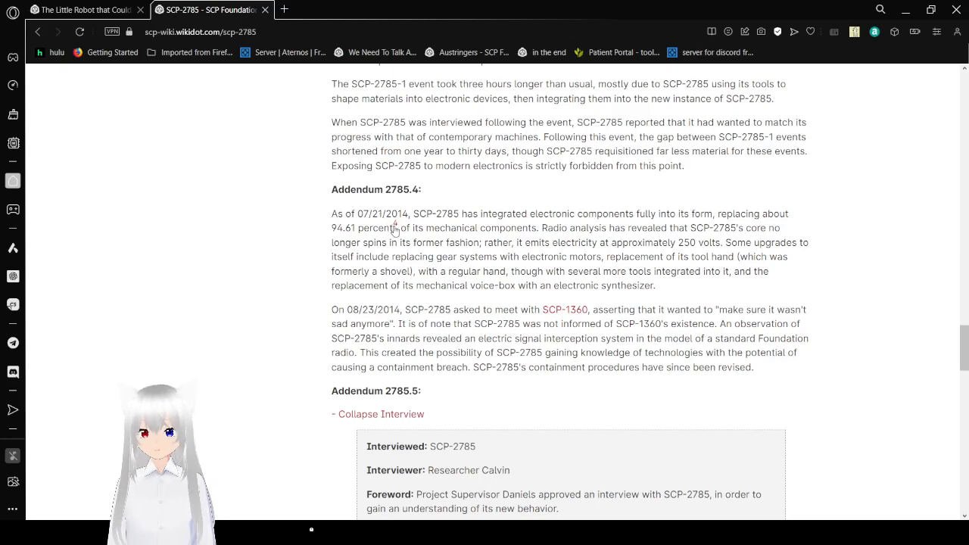
{"action": "mouse_move", "coordinate": [394, 224]}
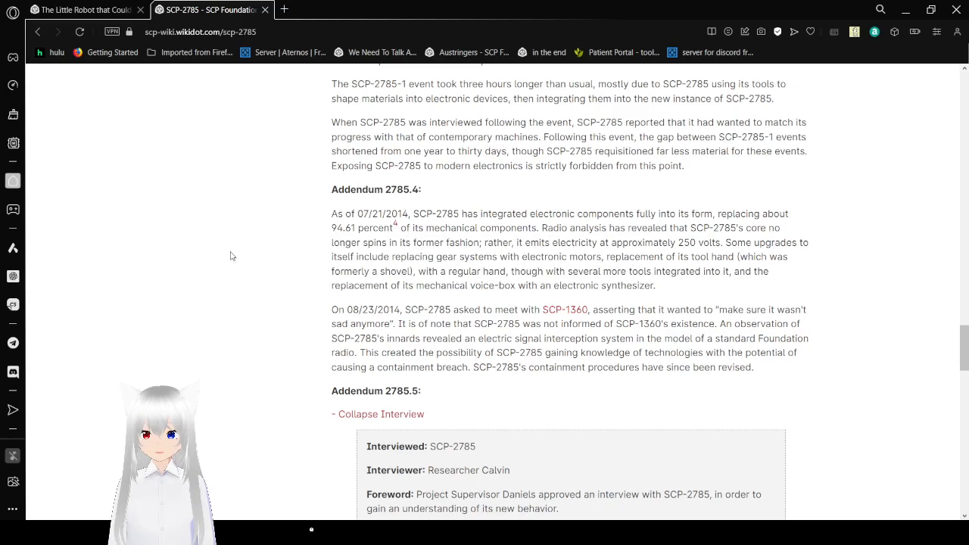
{"action": "mouse_move", "coordinate": [947, 296]}
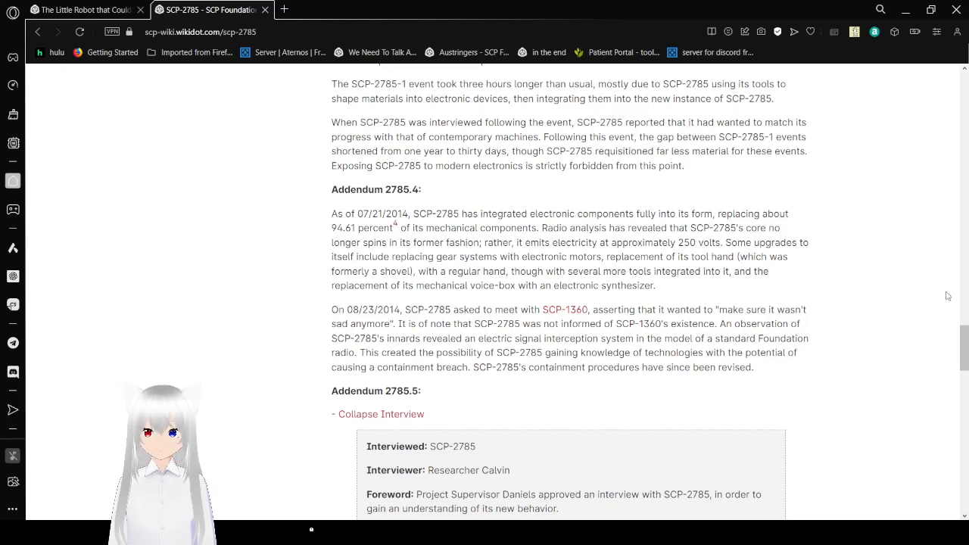
Step: Read the interview's opening exchanges to Calvin asking about SCP-2785's new electronic components
{"action": "scroll", "scroll_direction": "down", "scroll_amount": 3}
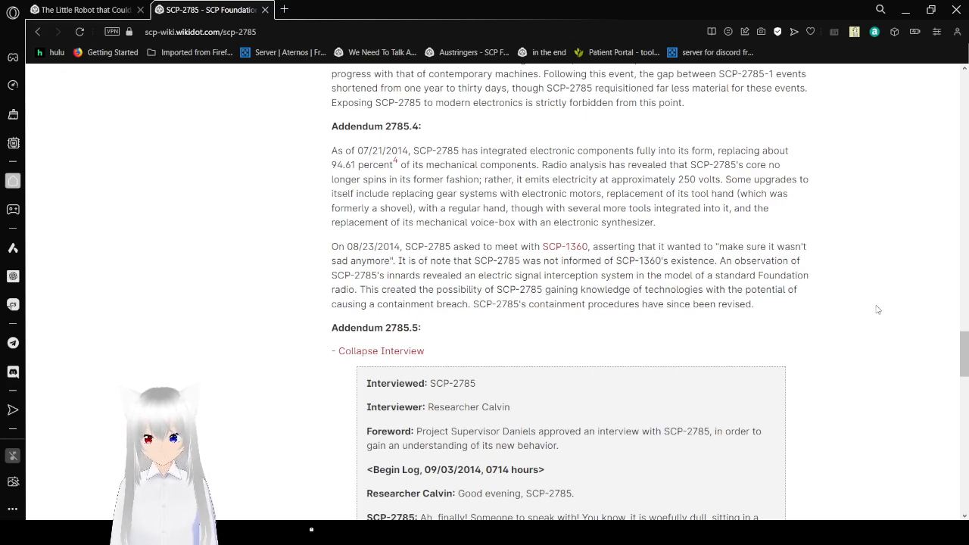
{"action": "scroll", "scroll_direction": "down", "scroll_amount": 3}
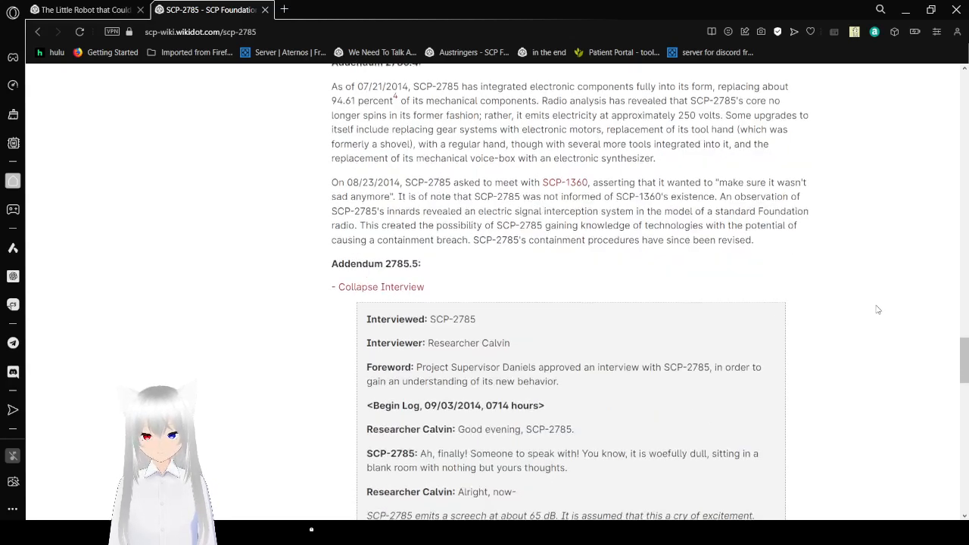
{"action": "scroll", "scroll_direction": "down", "scroll_amount": 3}
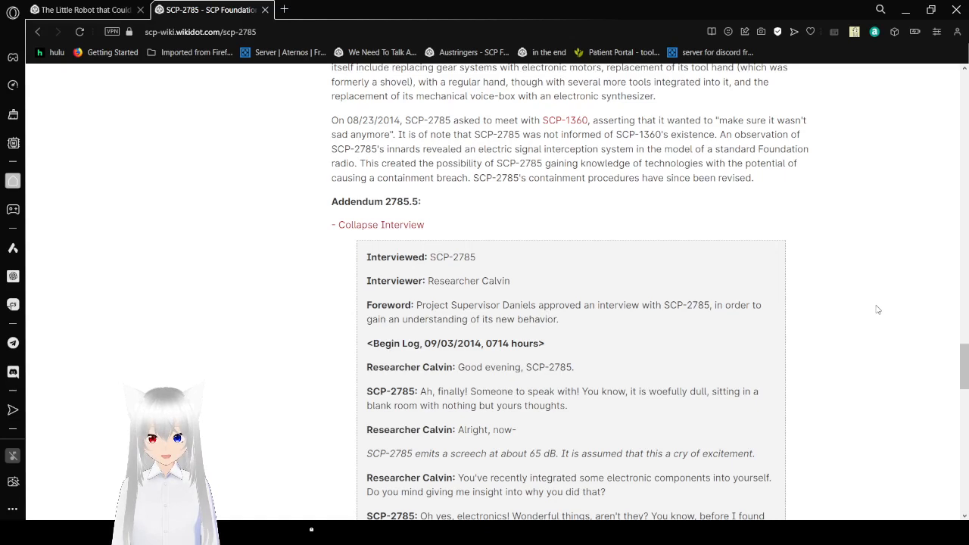
{"action": "mouse_move", "coordinate": [834, 325]}
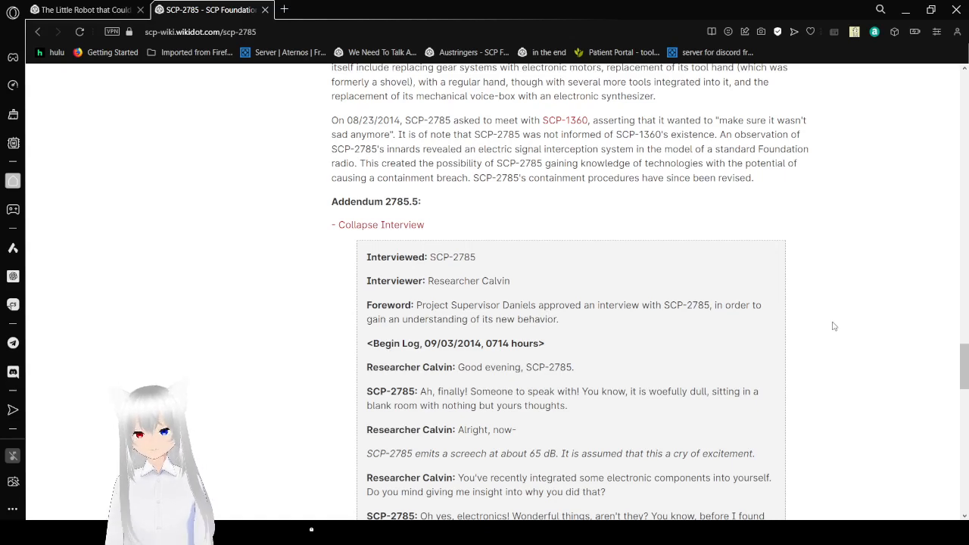
Step: Read past the exponential equation exchange to SCP-2785 begging Calvin not to leave
{"action": "scroll", "scroll_direction": "down", "scroll_amount": 3}
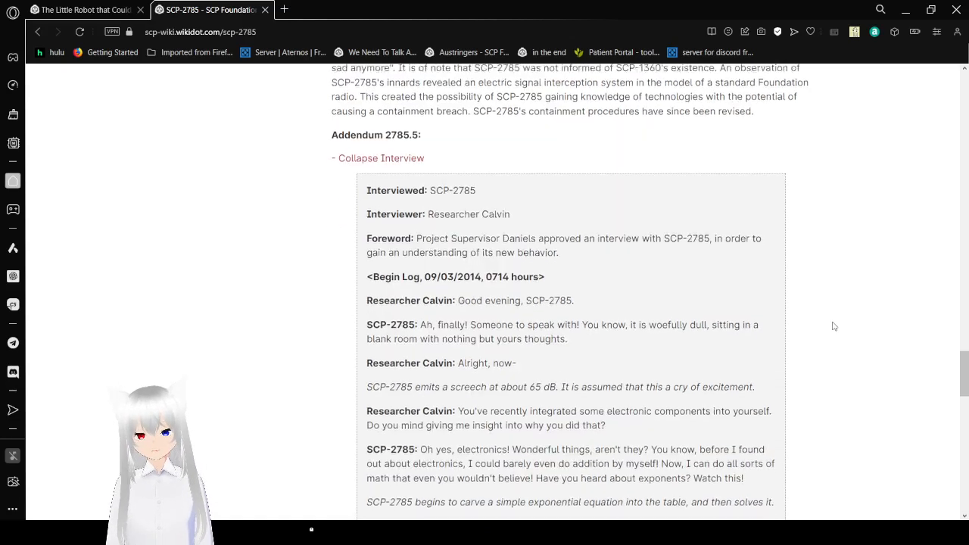
{"action": "scroll", "scroll_direction": "down", "scroll_amount": 3}
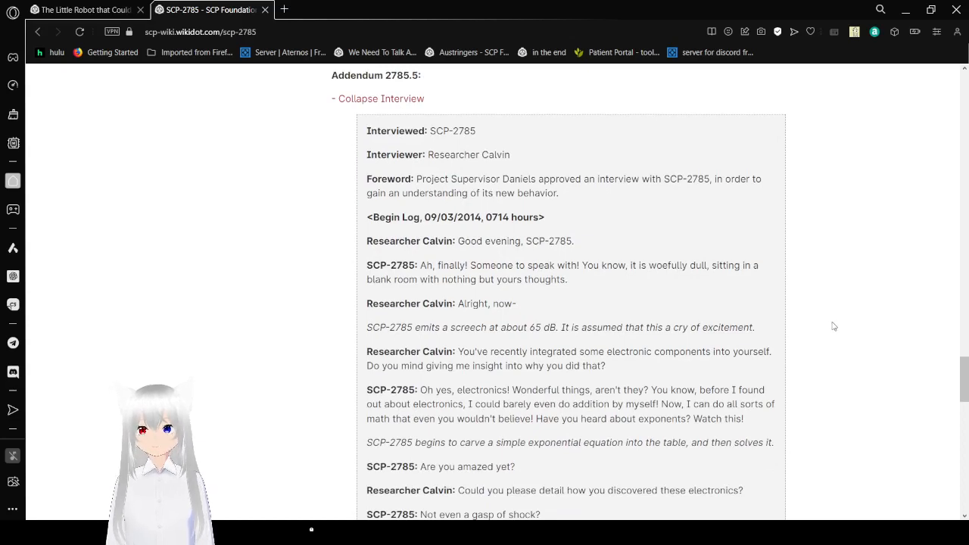
{"action": "scroll", "scroll_direction": "down", "scroll_amount": 3}
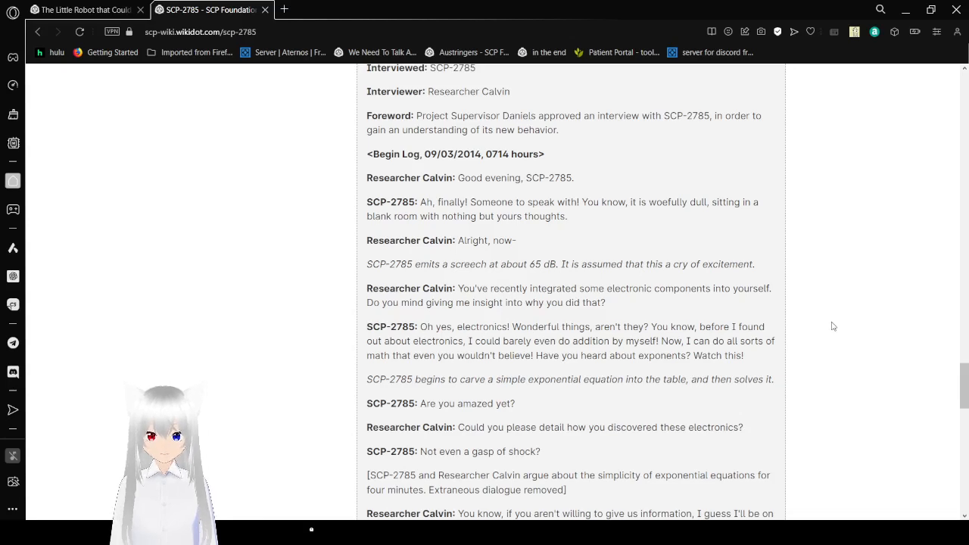
{"action": "scroll", "scroll_direction": "down", "scroll_amount": 3}
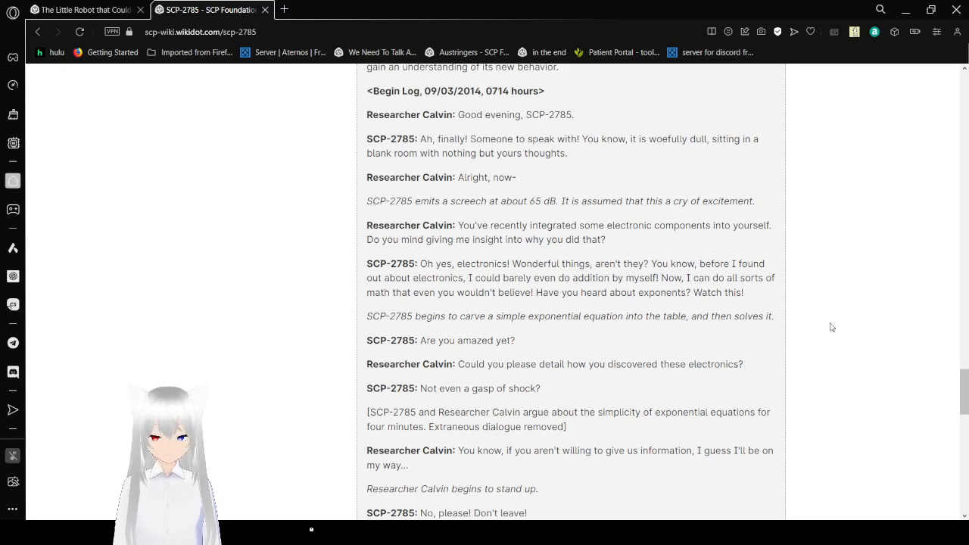
Step: Read on to SCP-2785 explaining how a seven-picture device inspired its self-transformation
{"action": "scroll", "scroll_direction": "down", "scroll_amount": 3}
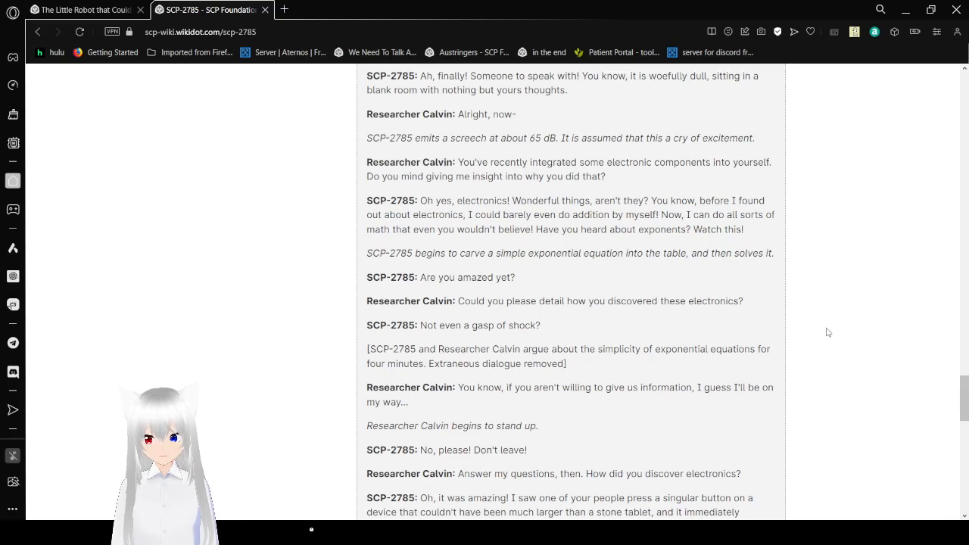
{"action": "mouse_move", "coordinate": [816, 337]}
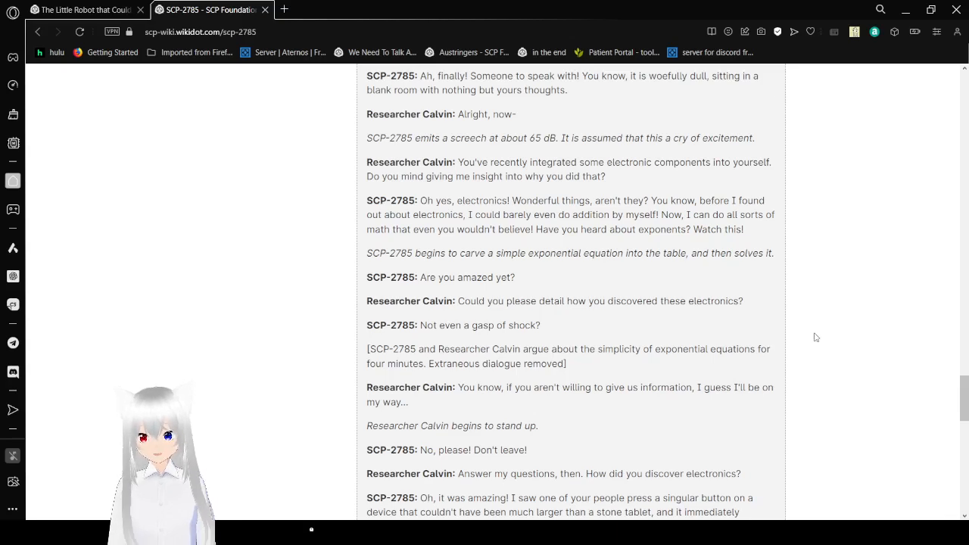
{"action": "scroll", "scroll_direction": "down", "scroll_amount": 3}
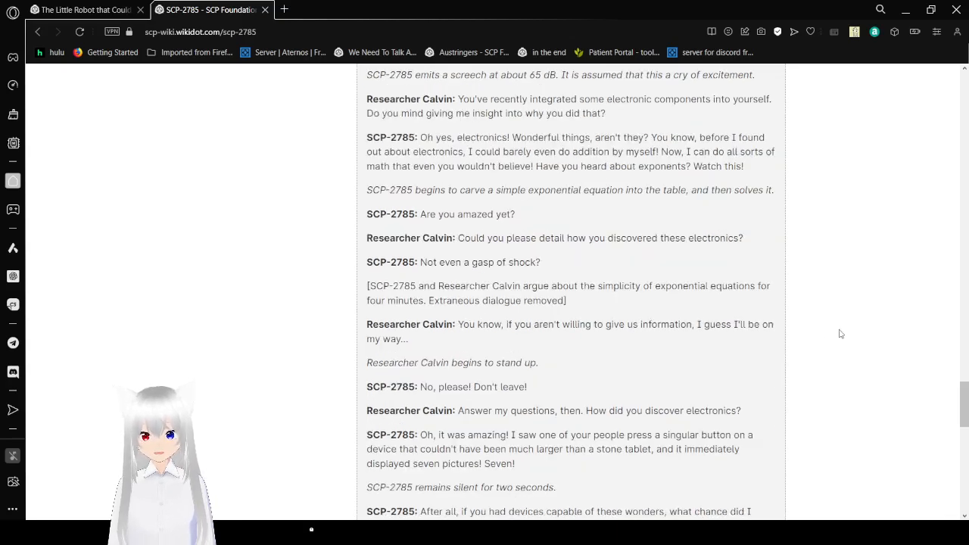
{"action": "scroll", "scroll_direction": "down", "scroll_amount": 3}
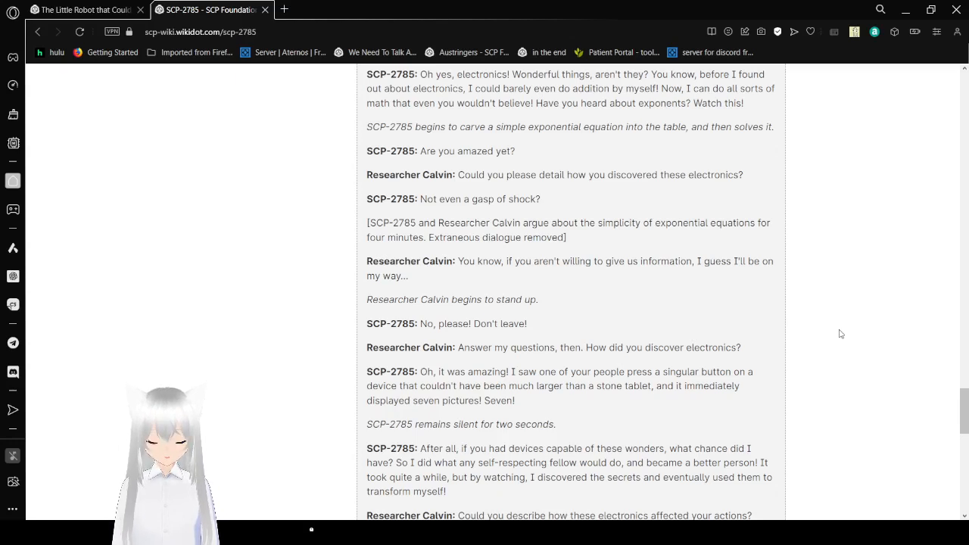
Step: Read the Addendum 2785.5 interview to its closing statement and switch to 'The Little Robot that Could'
{"action": "scroll", "scroll_direction": "down", "scroll_amount": 3}
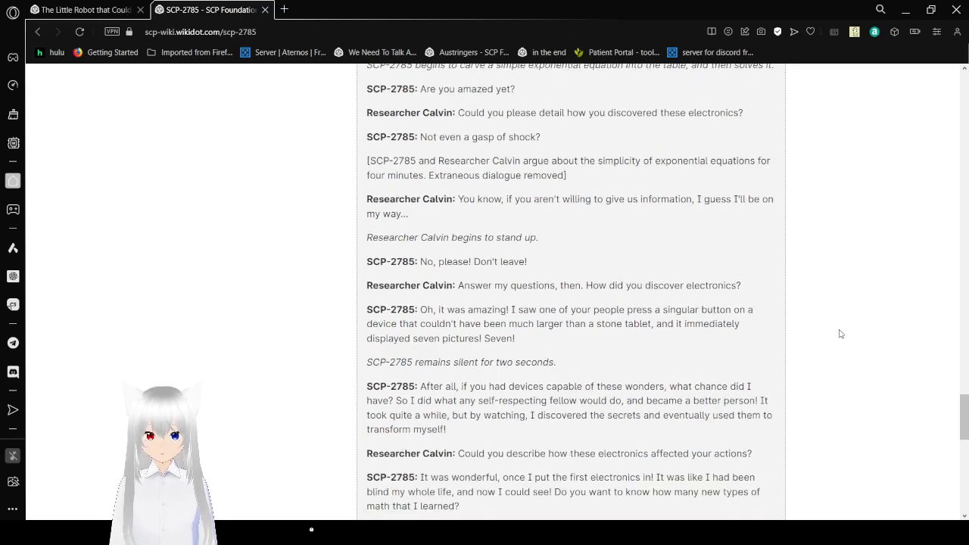
{"action": "scroll", "scroll_direction": "down", "scroll_amount": 3}
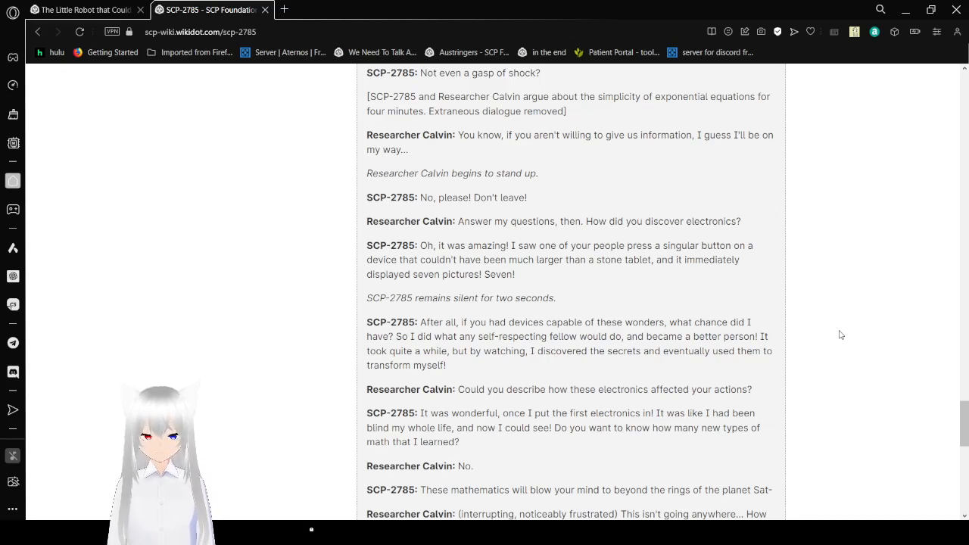
{"action": "scroll", "scroll_direction": "down", "scroll_amount": 3}
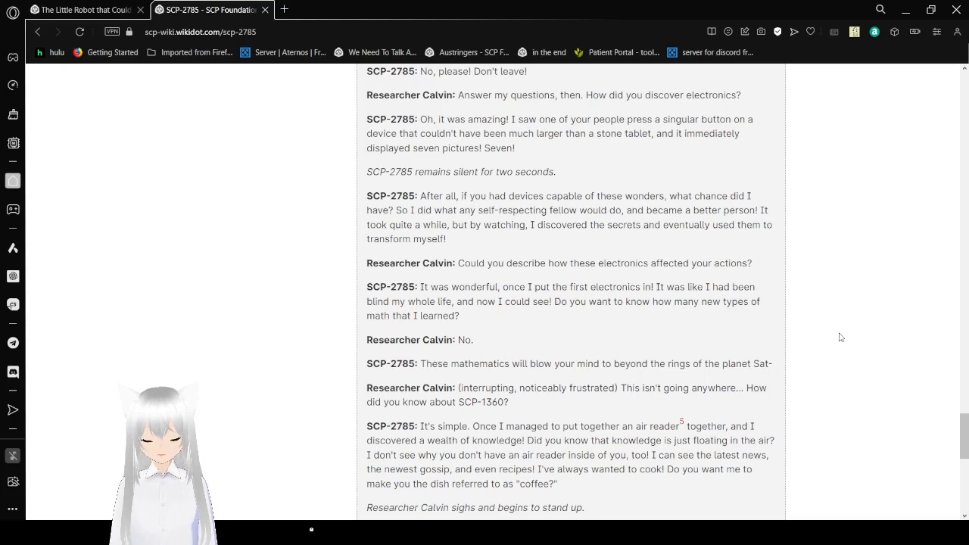
{"action": "scroll", "scroll_direction": "down", "scroll_amount": 3}
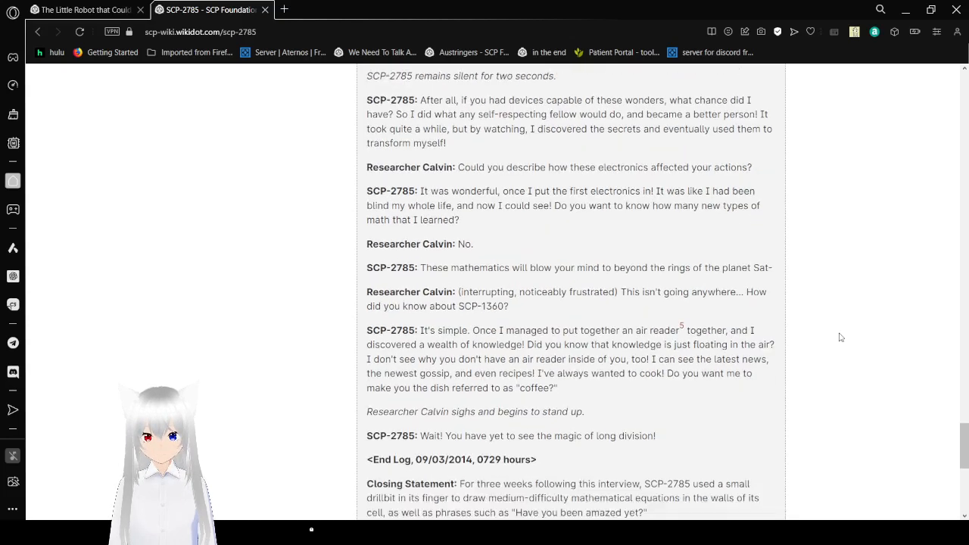
{"action": "scroll", "scroll_direction": "down", "scroll_amount": 3}
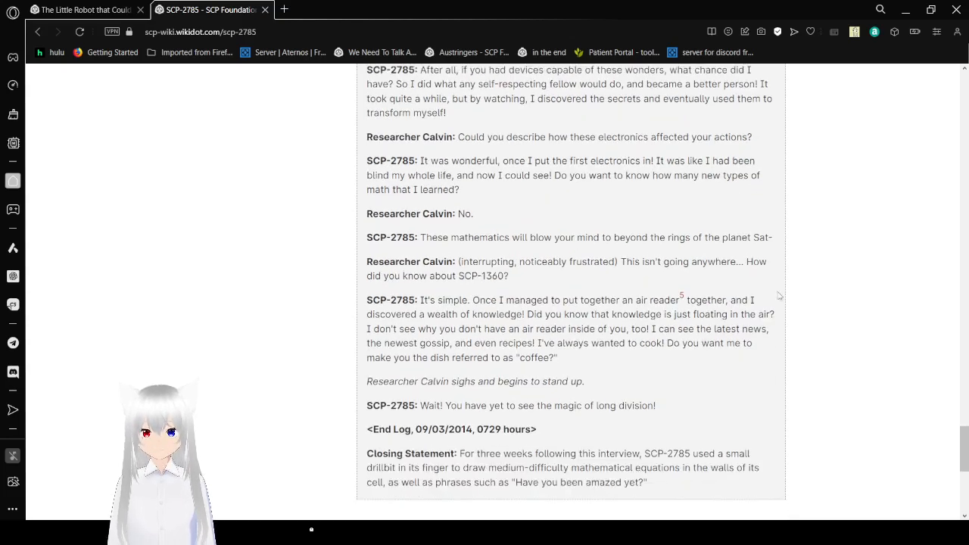
{"action": "mouse_move", "coordinate": [681, 295]}
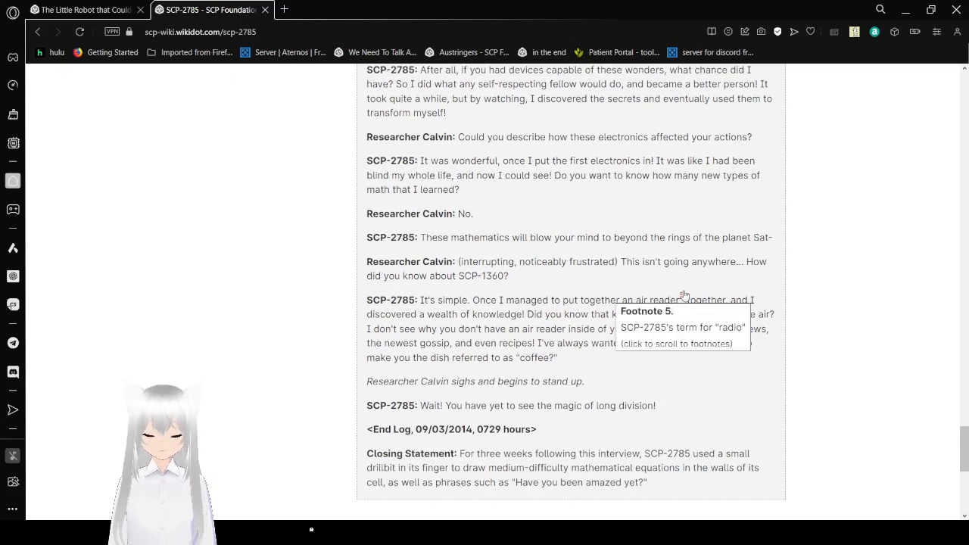
{"action": "mouse_move", "coordinate": [791, 294]}
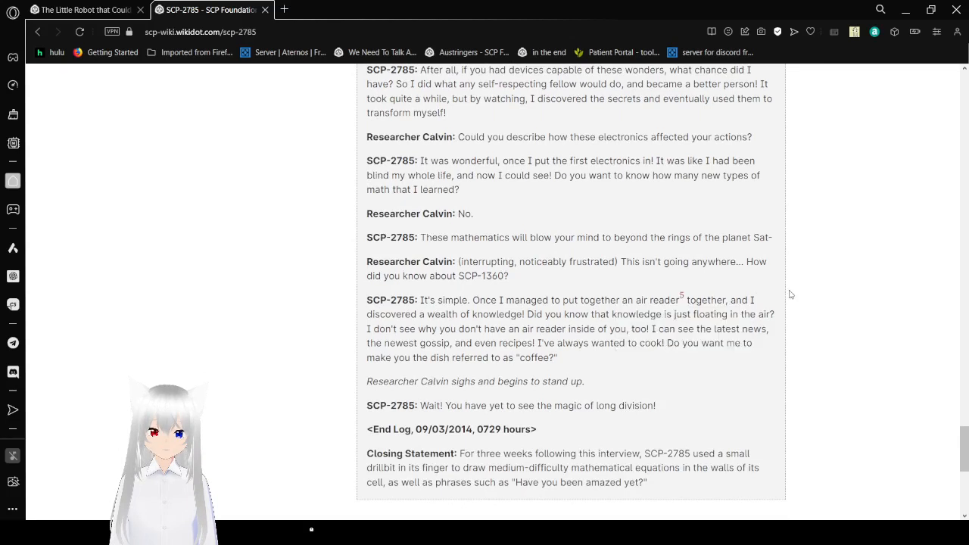
{"action": "mouse_move", "coordinate": [903, 329]}
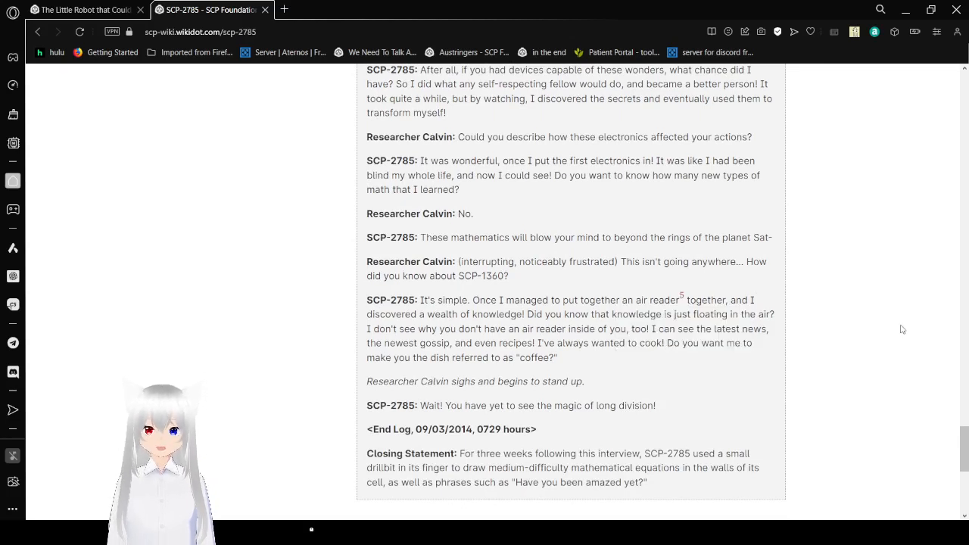
{"action": "scroll", "scroll_direction": "down", "scroll_amount": 3}
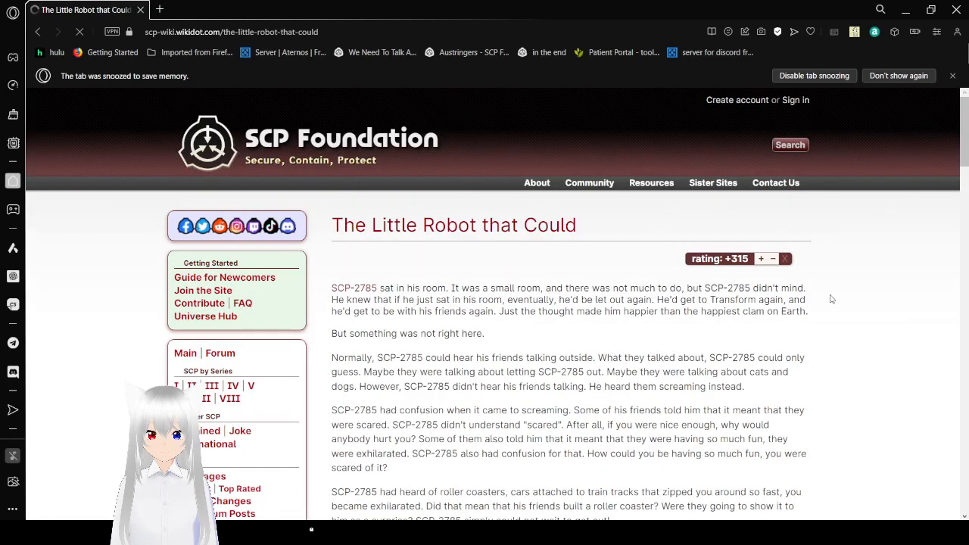
Step: Read the tale's first section to SCP-2785 waiting and listening to the screaming as its cell door opens
{"action": "scroll", "scroll_direction": "down", "scroll_amount": 3}
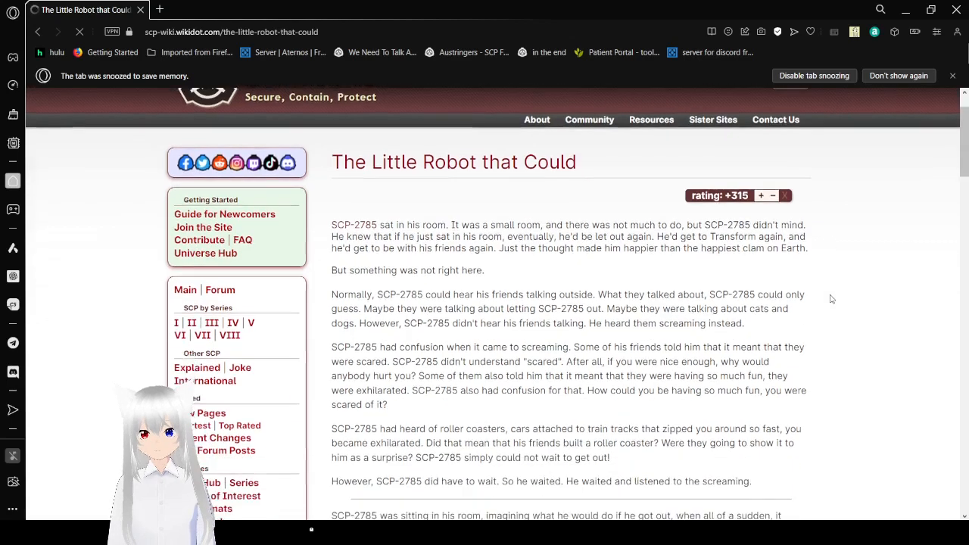
{"action": "scroll", "scroll_direction": "down", "scroll_amount": 3}
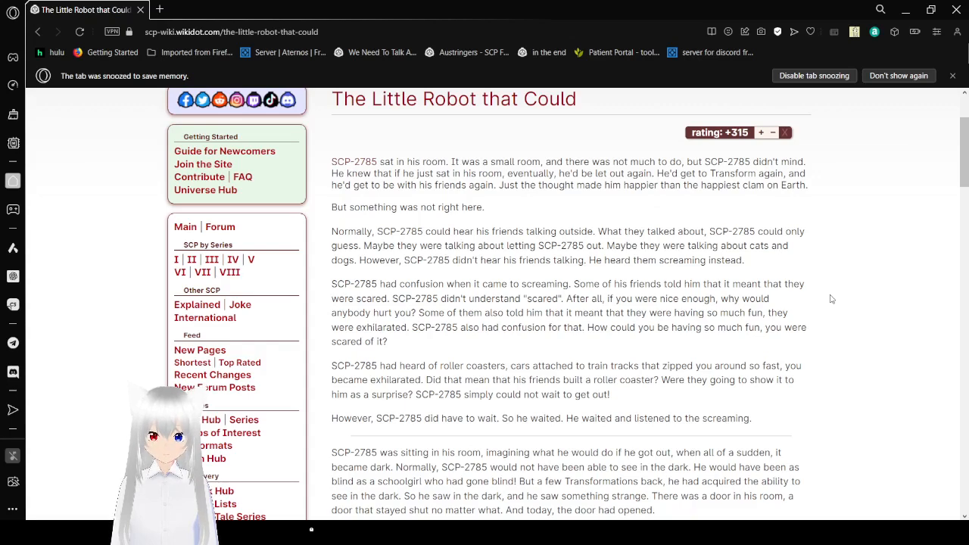
Step: Read SCP-2785 walking into the wrecked facility and wondering whether its friends are on vacation
{"action": "scroll", "scroll_direction": "down", "scroll_amount": 3}
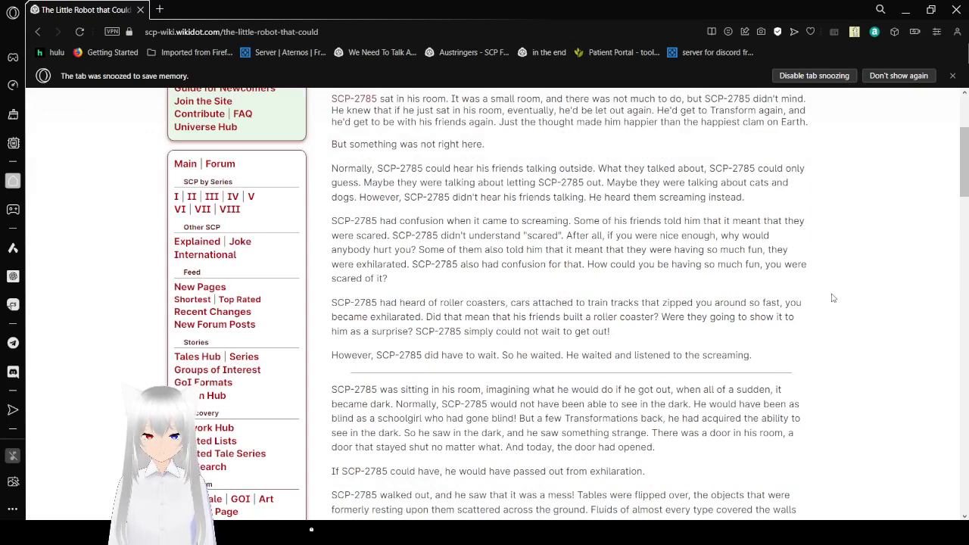
{"action": "scroll", "scroll_direction": "down", "scroll_amount": 3}
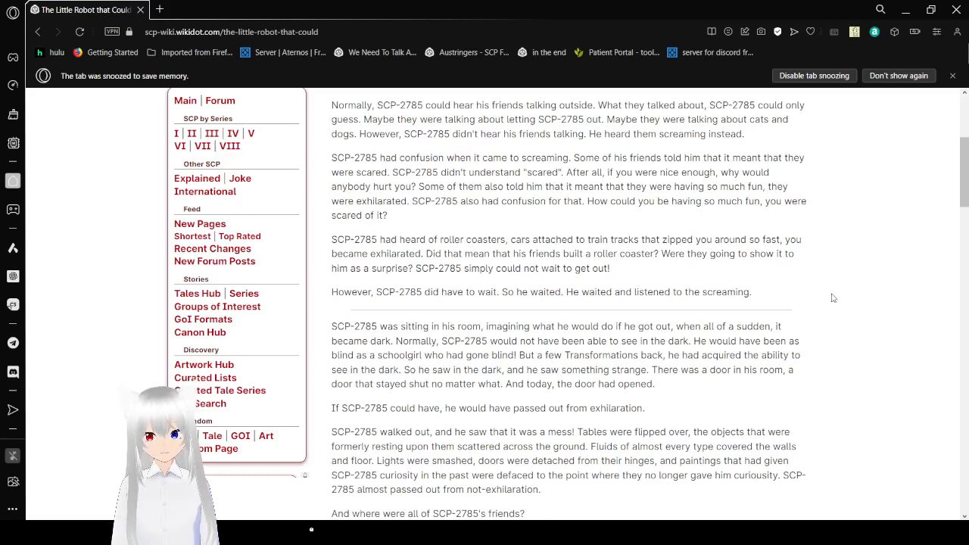
{"action": "mouse_move", "coordinate": [860, 247]}
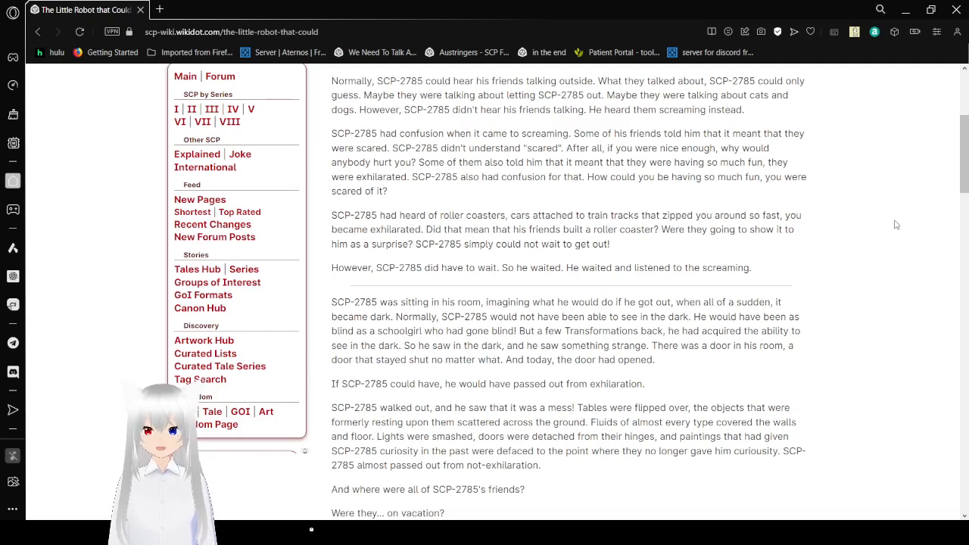
{"action": "scroll", "scroll_direction": "down", "scroll_amount": 3}
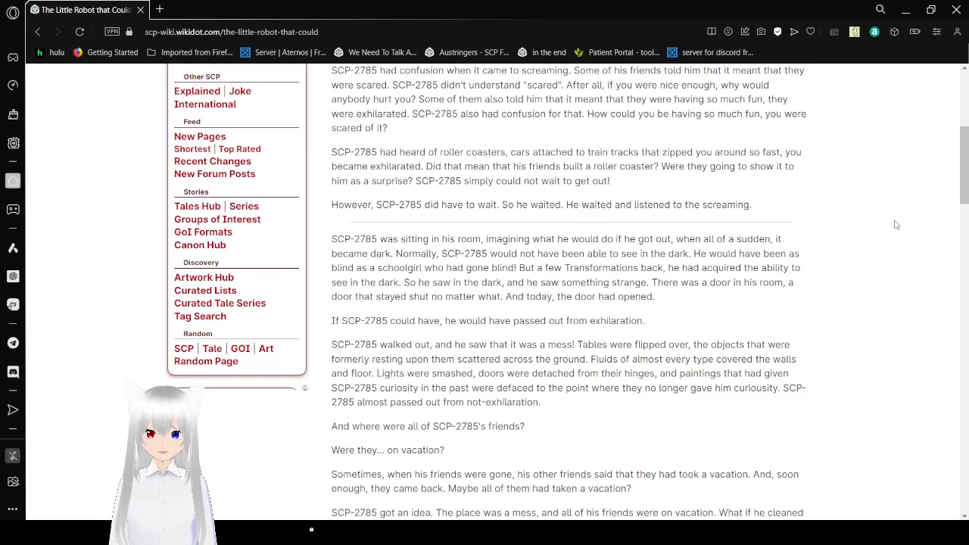
Step: Scroll down the tale to where SCP-2785 decides to clean up for his vacationing friends
{"action": "scroll", "scroll_direction": "down", "scroll_amount": 3}
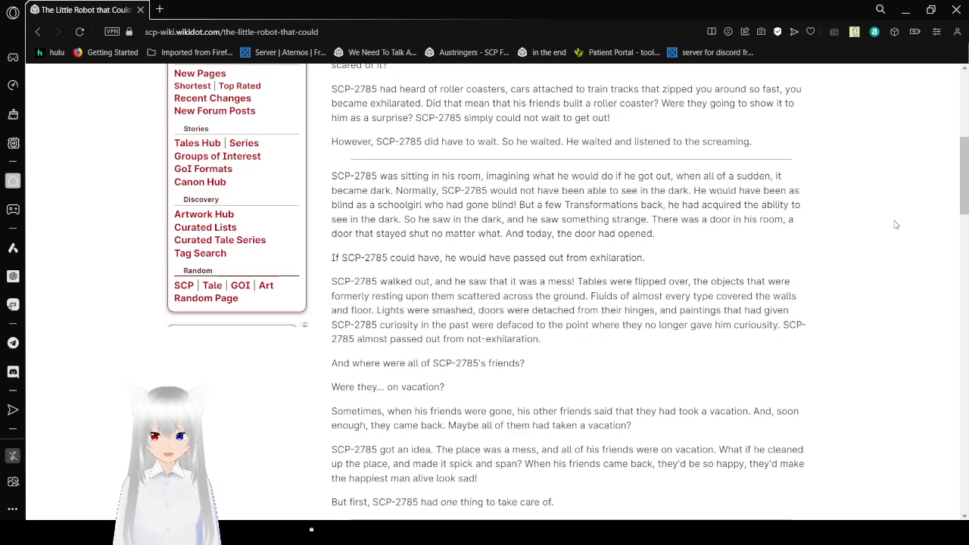
{"action": "scroll", "scroll_direction": "down", "scroll_amount": 3}
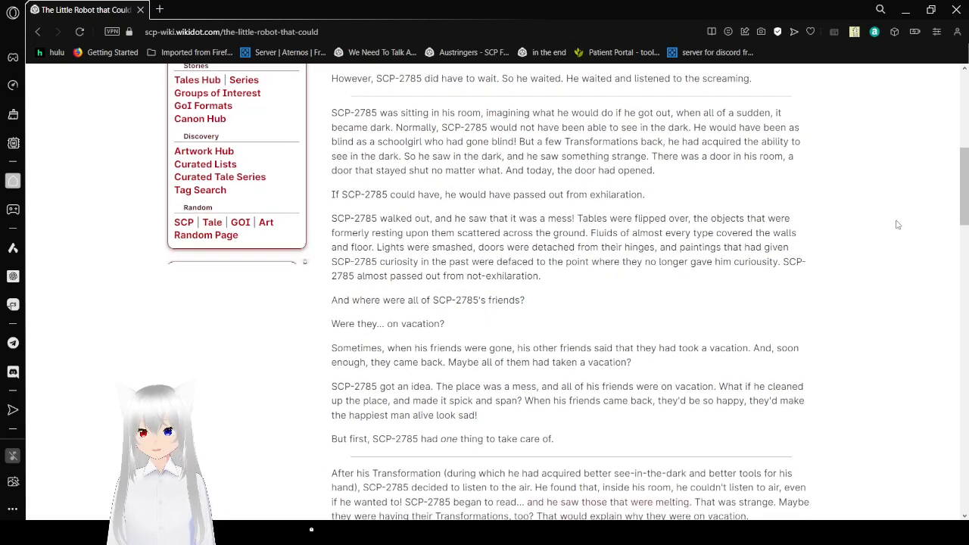
Step: Scroll down to the passage where SCP-2785 finds a stash of books and learns English
{"action": "scroll", "scroll_direction": "down", "scroll_amount": 3}
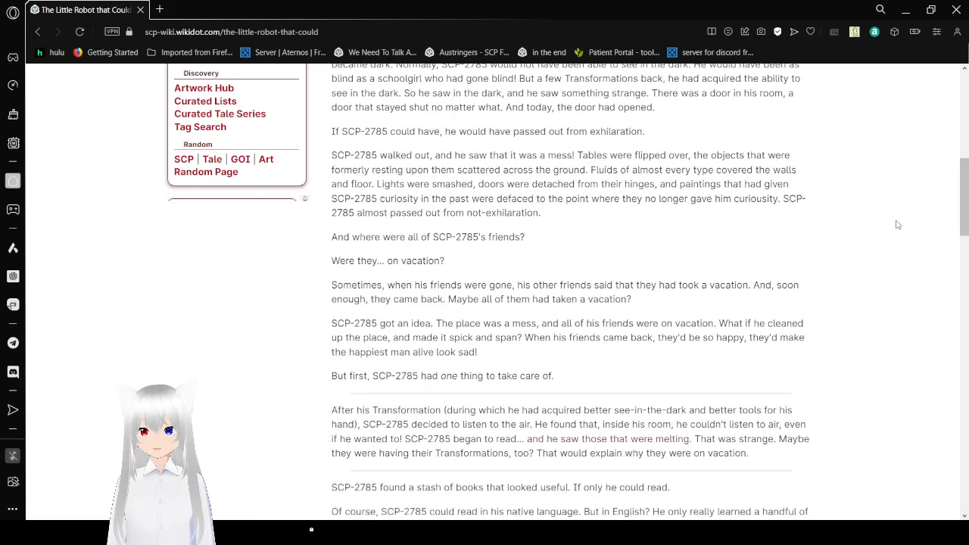
{"action": "scroll", "scroll_direction": "down", "scroll_amount": 3}
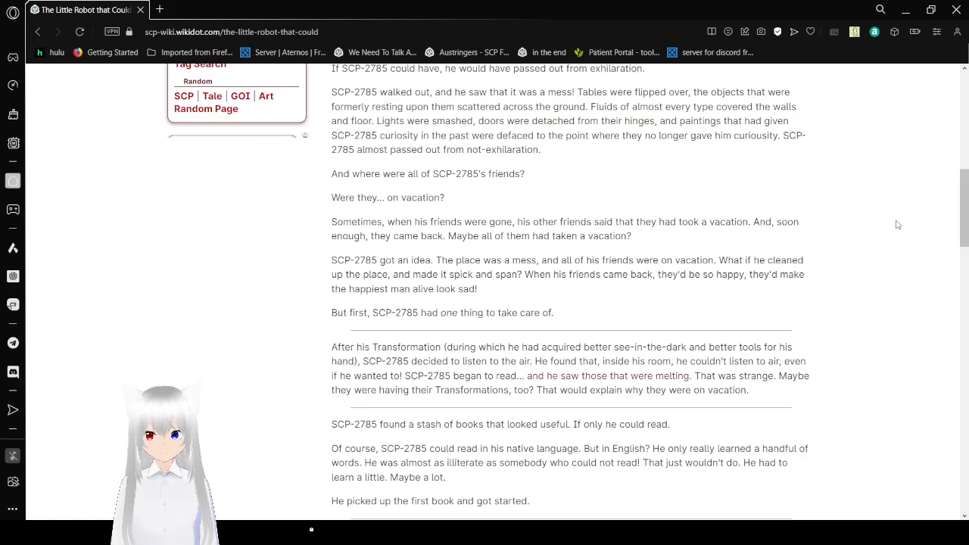
{"action": "scroll", "scroll_direction": "down", "scroll_amount": 3}
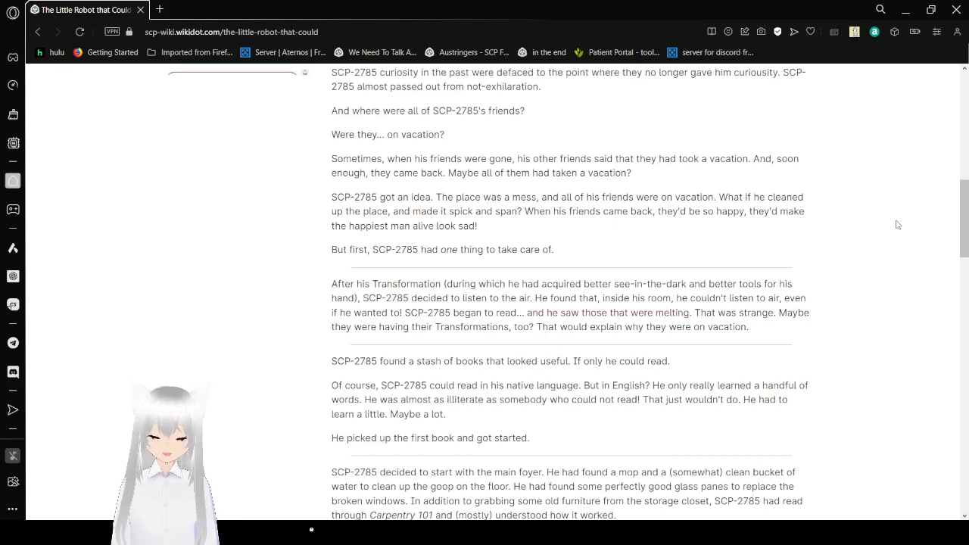
{"action": "mouse_move", "coordinate": [807, 287]}
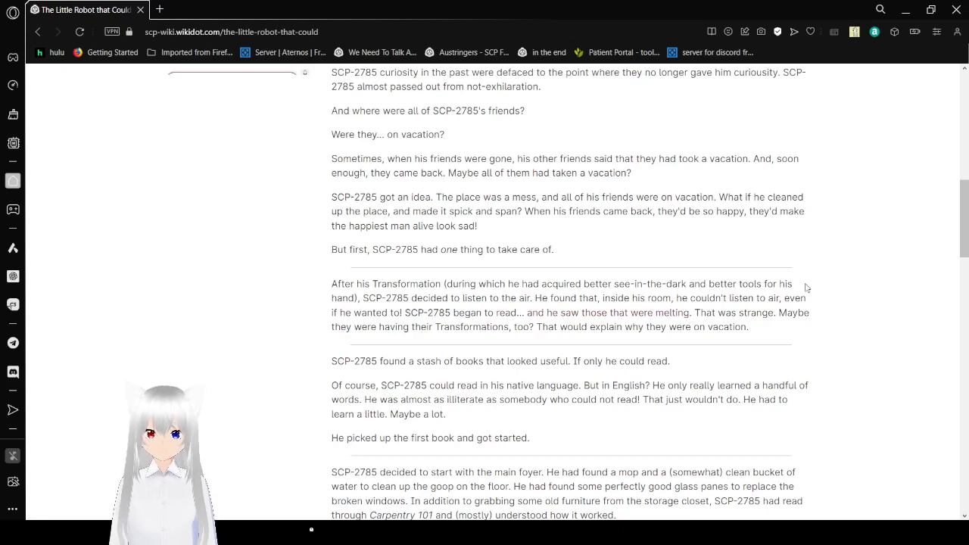
{"action": "mouse_move", "coordinate": [846, 316]}
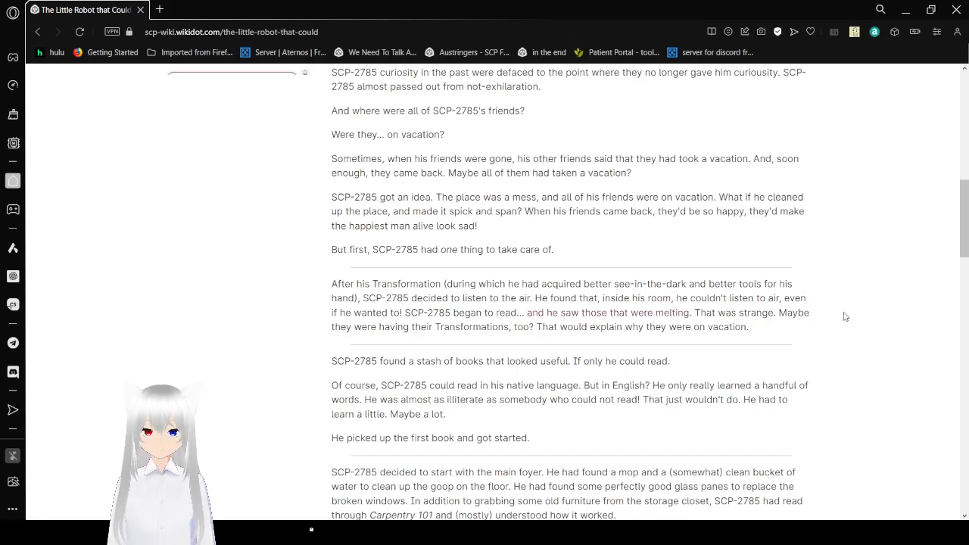
Step: Scroll down to SCP-2785 mopping the main foyer and planning a party for his friends
{"action": "scroll", "scroll_direction": "down", "scroll_amount": 3}
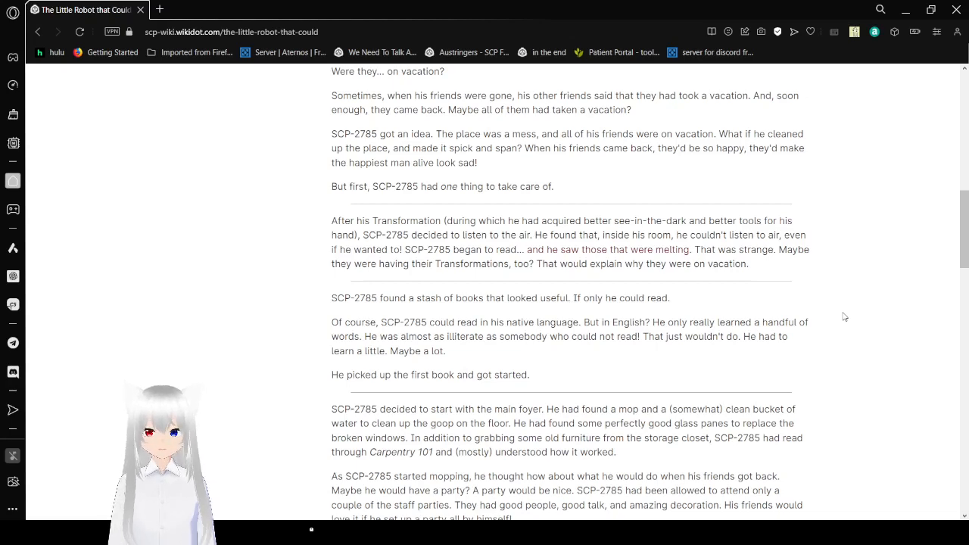
{"action": "scroll", "scroll_direction": "down", "scroll_amount": 3}
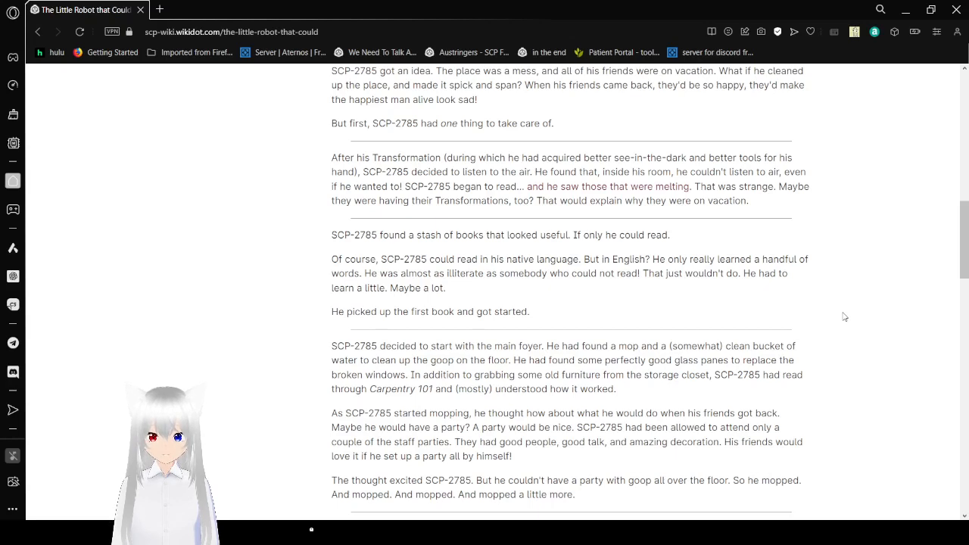
{"action": "scroll", "scroll_direction": "down", "scroll_amount": 3}
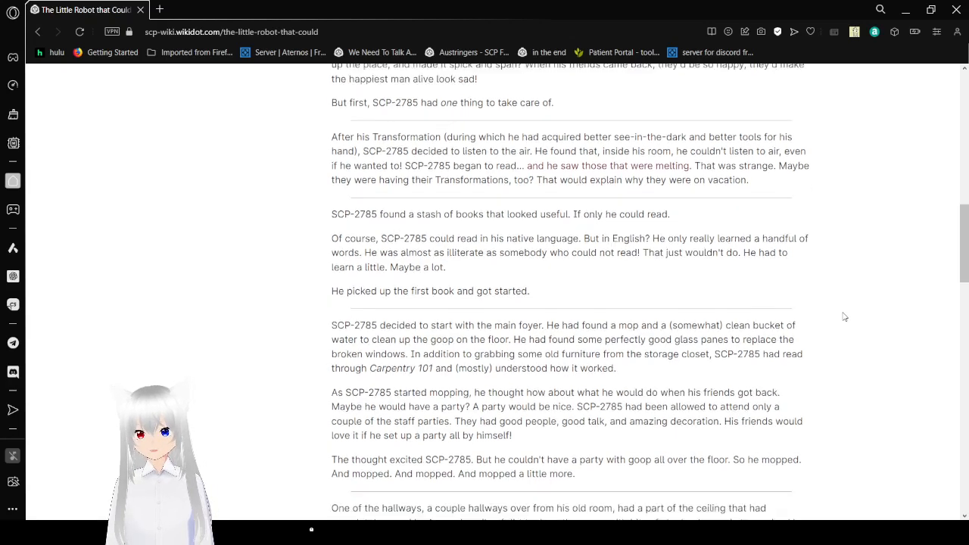
Step: Scroll down to the caved-in hallway where SCP-2785 shovels the dirt pile toward the light-bulb scene
{"action": "scroll", "scroll_direction": "down", "scroll_amount": 3}
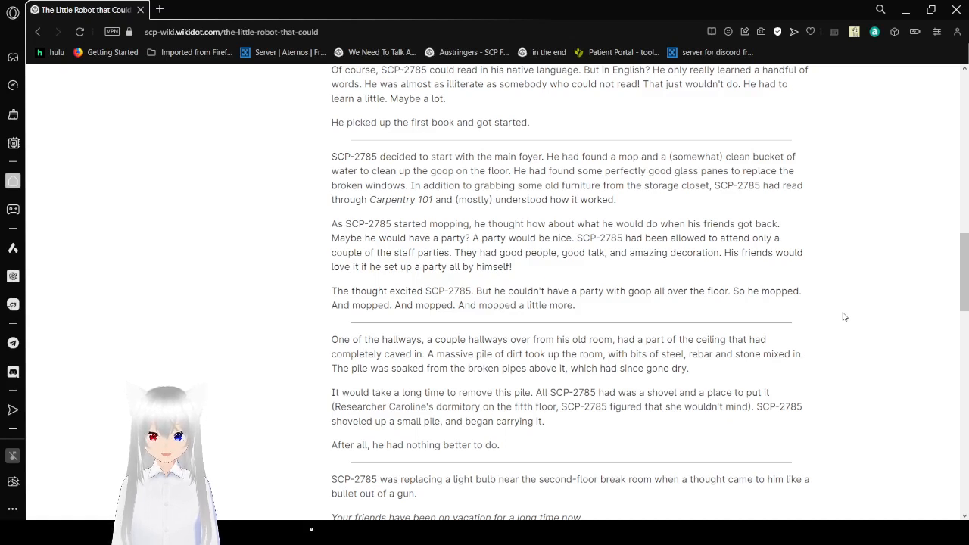
Step: Scroll past the 'vacation for a long time' passage to the A0-3 generator manual excerpt
{"action": "scroll", "scroll_direction": "down", "scroll_amount": 3}
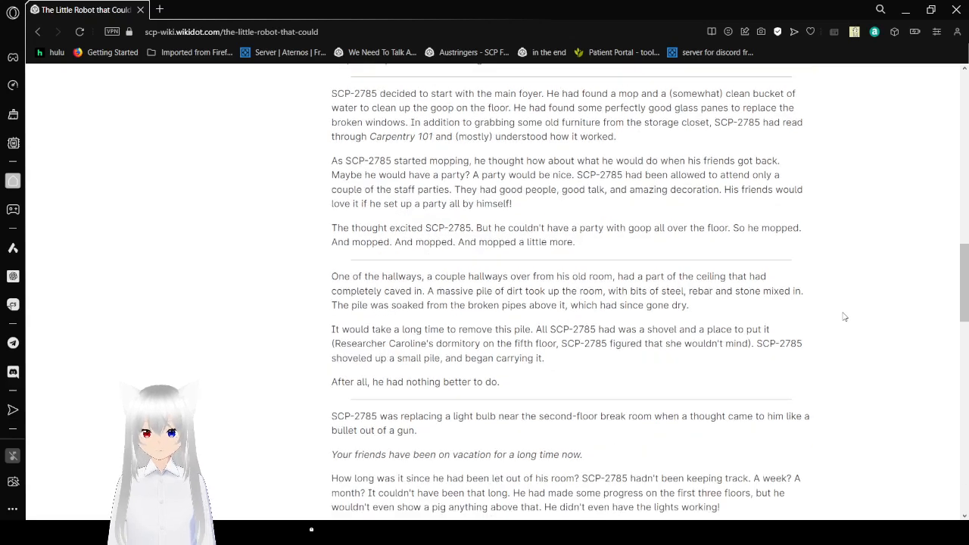
{"action": "scroll", "scroll_direction": "down", "scroll_amount": 3}
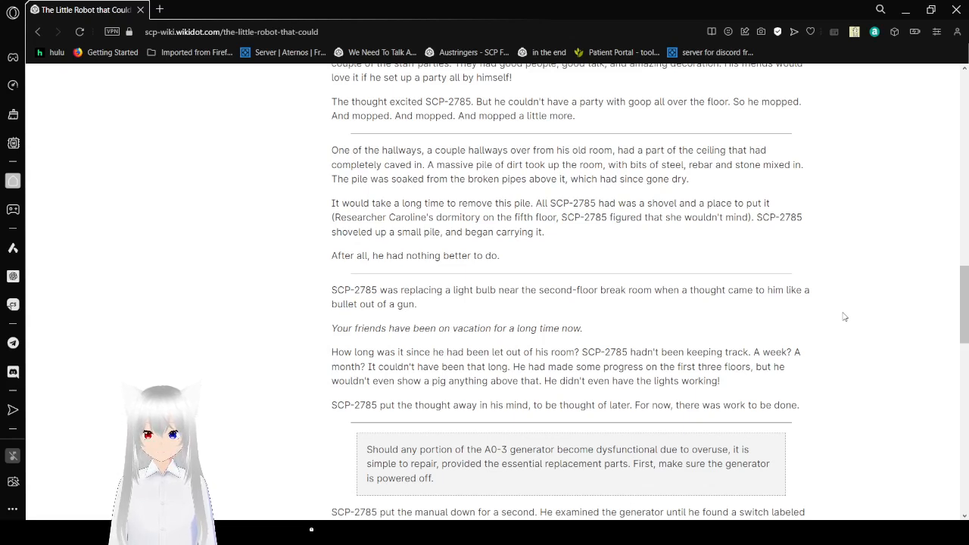
Step: Scroll through the manual boxes to SCP-2785 replacing burnt wires and a motor and restarting the generator
{"action": "scroll", "scroll_direction": "down", "scroll_amount": 3}
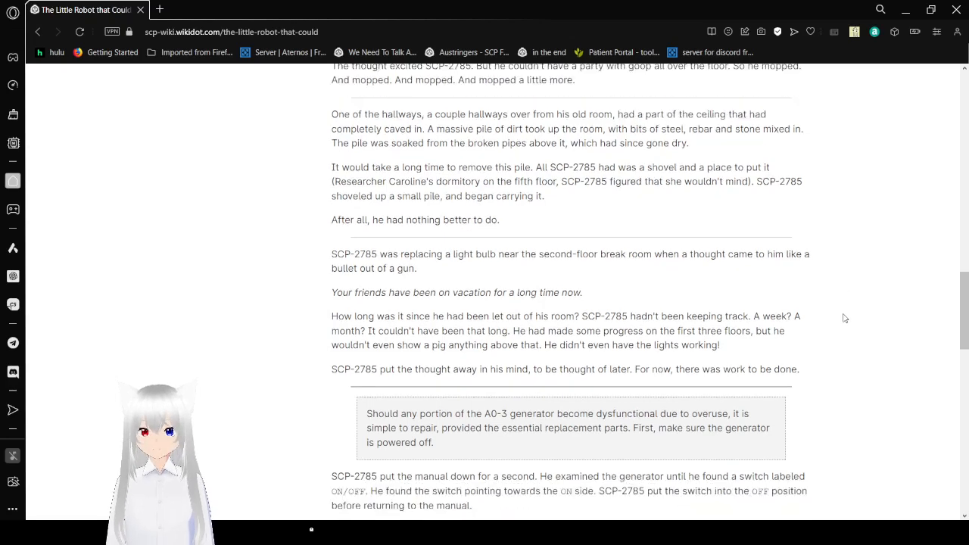
{"action": "scroll", "scroll_direction": "down", "scroll_amount": 3}
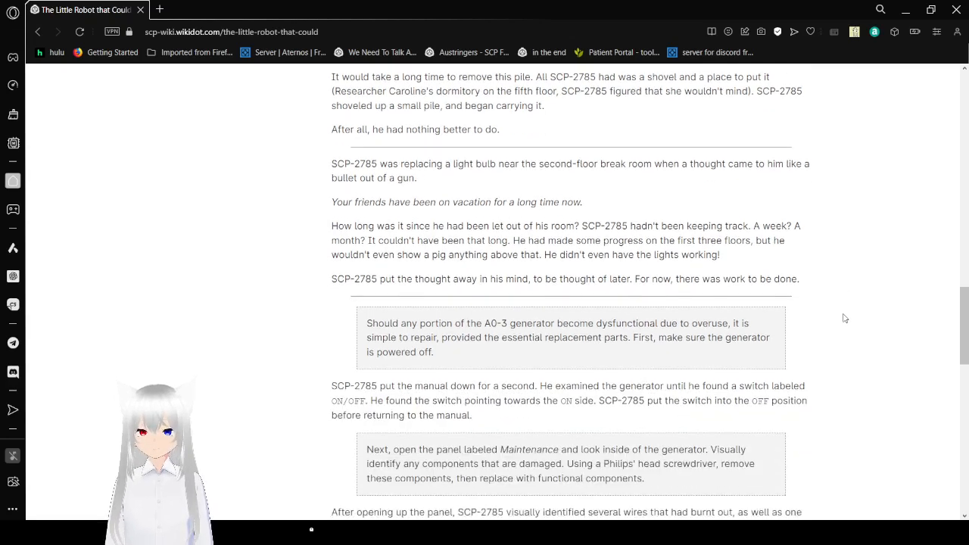
{"action": "scroll", "scroll_direction": "down", "scroll_amount": 3}
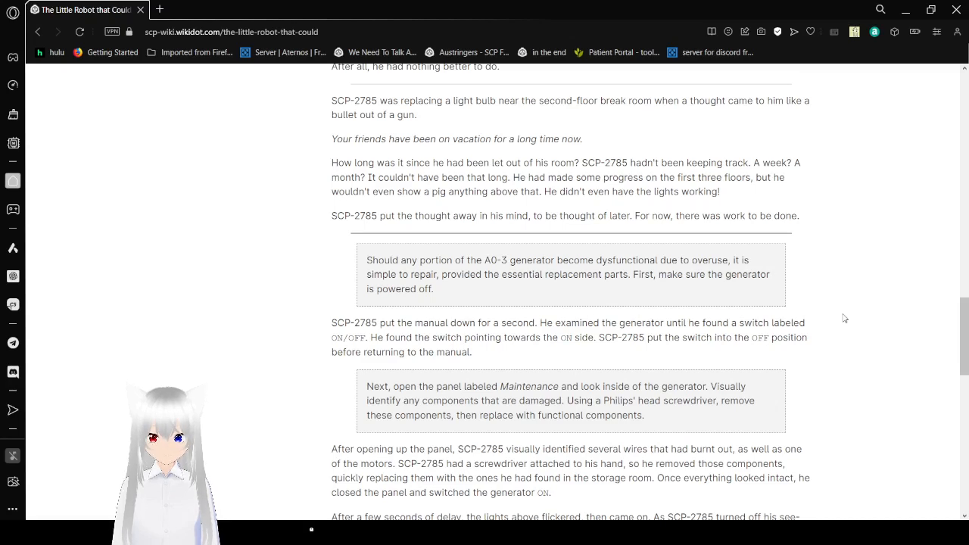
Step: Scroll to the lights coming back on, 'Darn.', and the 'How long has it been?' section
{"action": "scroll", "scroll_direction": "down", "scroll_amount": 3}
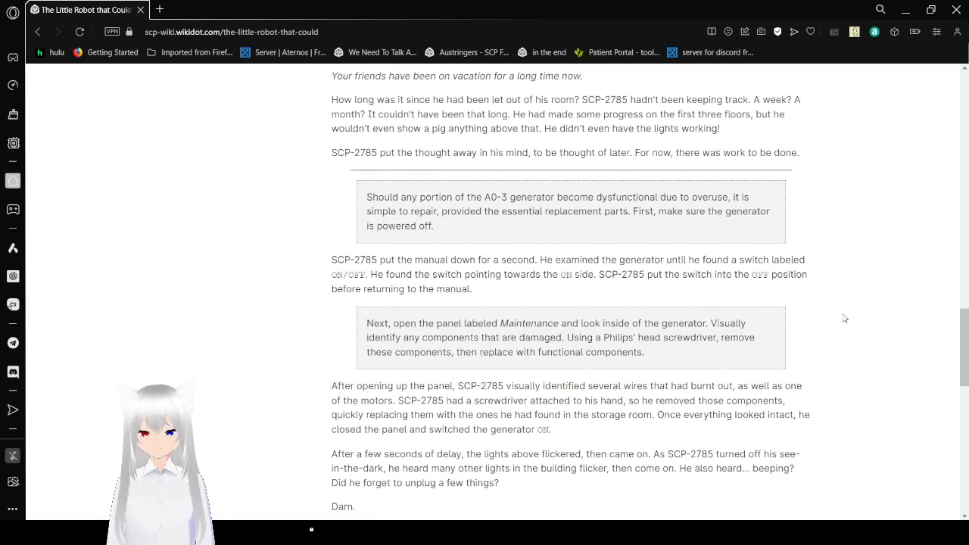
{"action": "scroll", "scroll_direction": "down", "scroll_amount": 3}
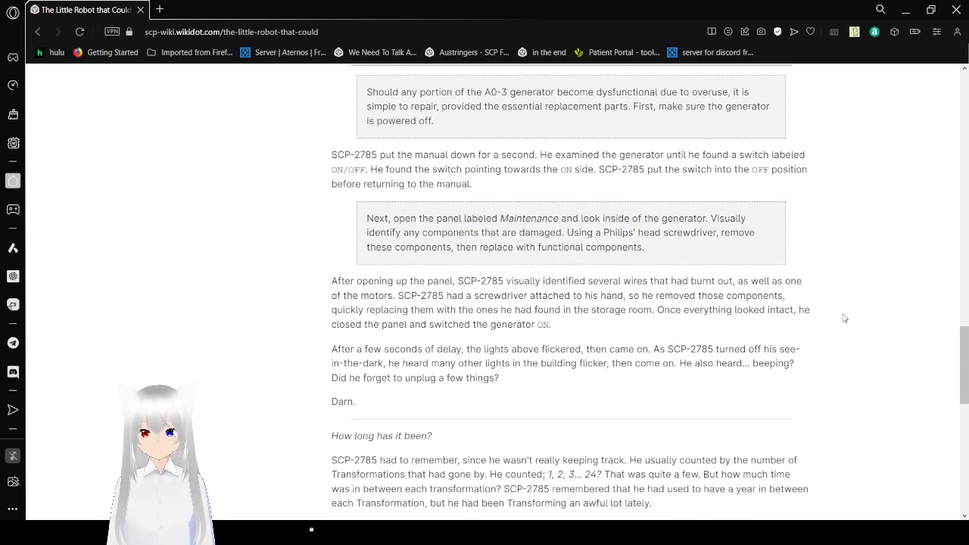
{"action": "scroll", "scroll_direction": "down", "scroll_amount": 3}
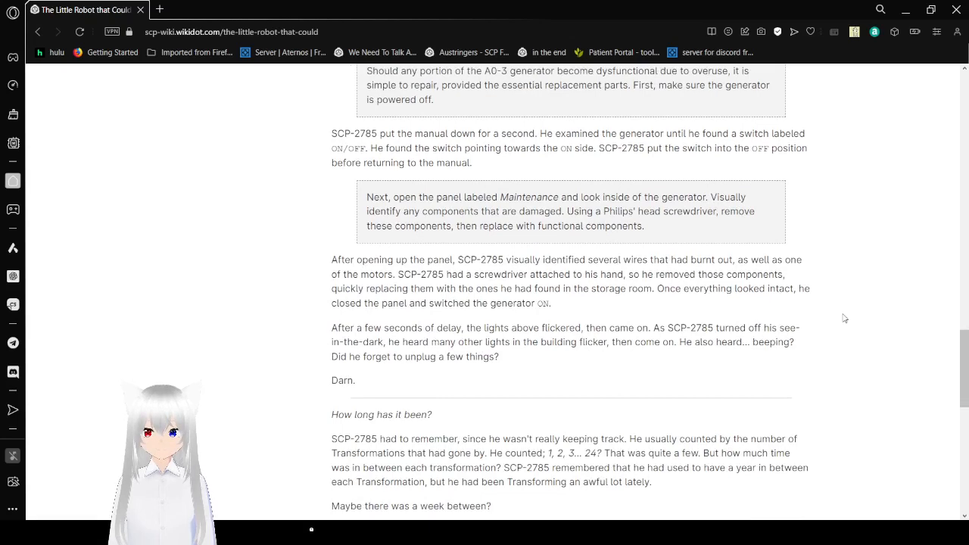
{"action": "scroll", "scroll_direction": "up", "scroll_amount": 3}
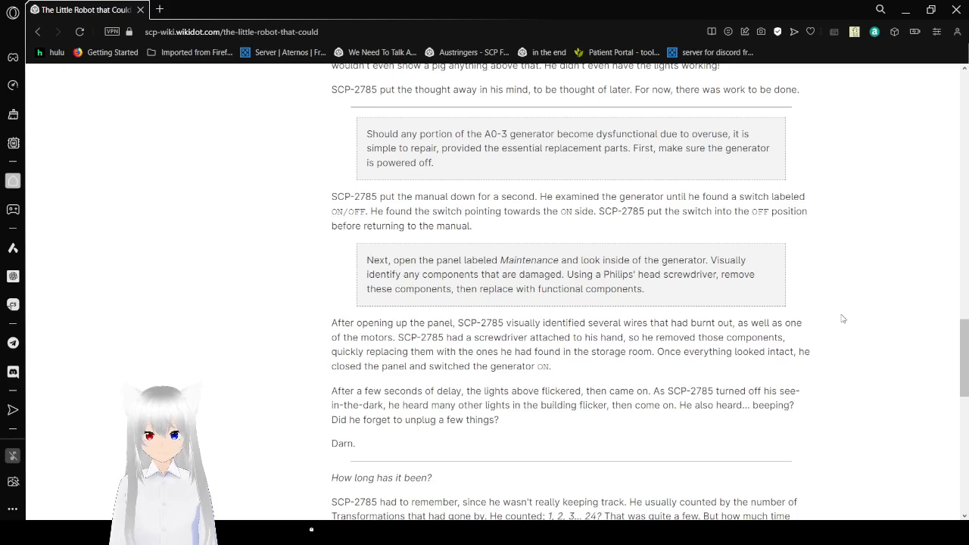
Step: Scroll past counting Transformations to the 'I'm not alone, am I?' bacteria passage
{"action": "scroll", "scroll_direction": "down", "scroll_amount": 3}
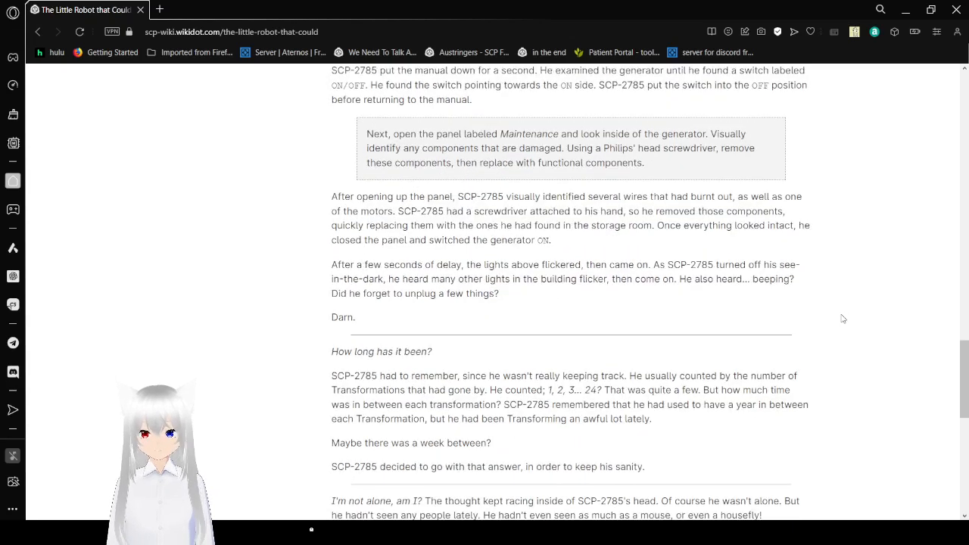
{"action": "scroll", "scroll_direction": "down", "scroll_amount": 3}
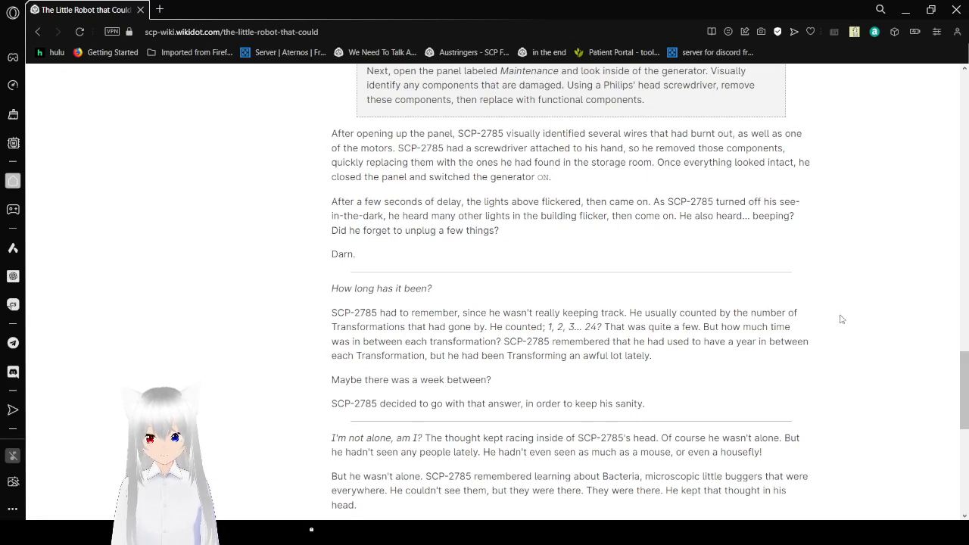
Step: Scroll past 'You're alone.' to the tale's final line and the page footer with licensing and tags
{"action": "scroll", "scroll_direction": "down", "scroll_amount": 3}
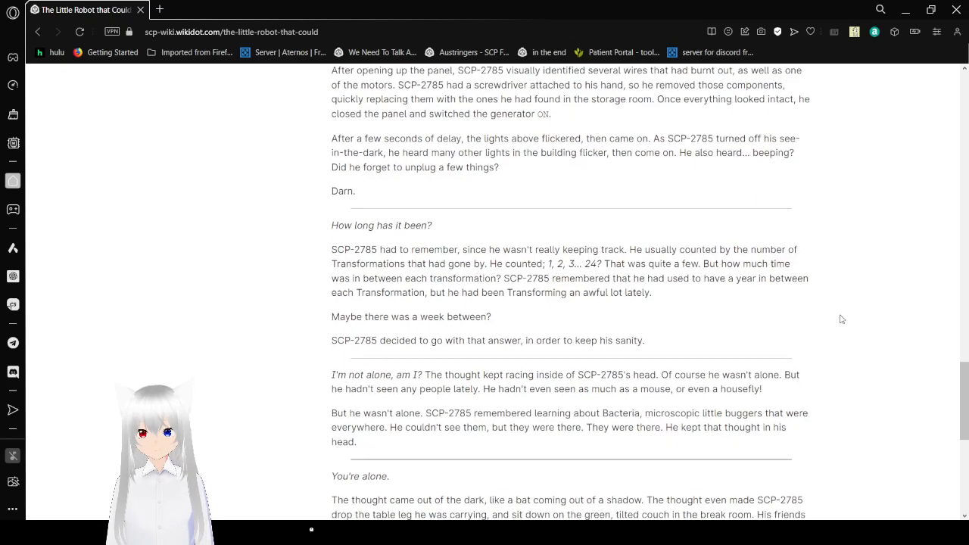
{"action": "scroll", "scroll_direction": "down", "scroll_amount": 3}
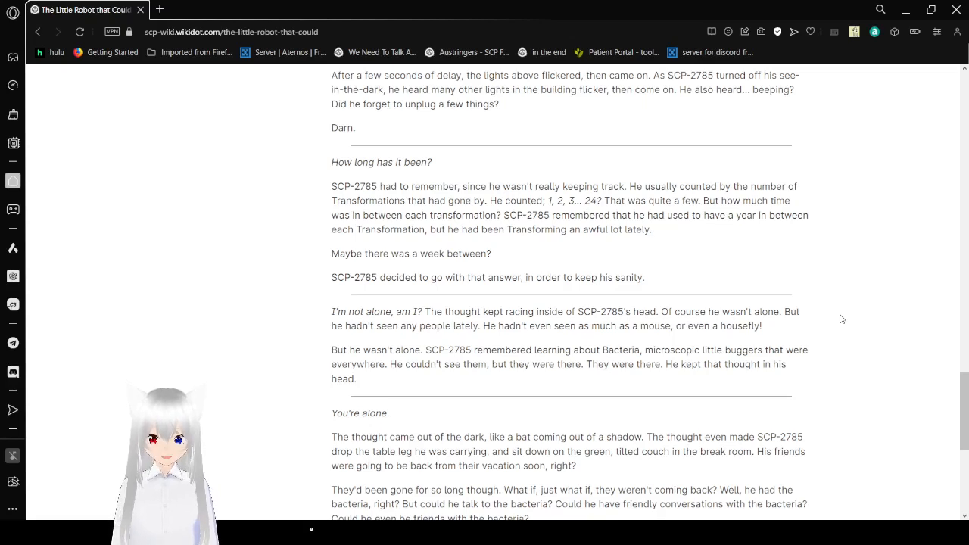
{"action": "scroll", "scroll_direction": "down", "scroll_amount": 3}
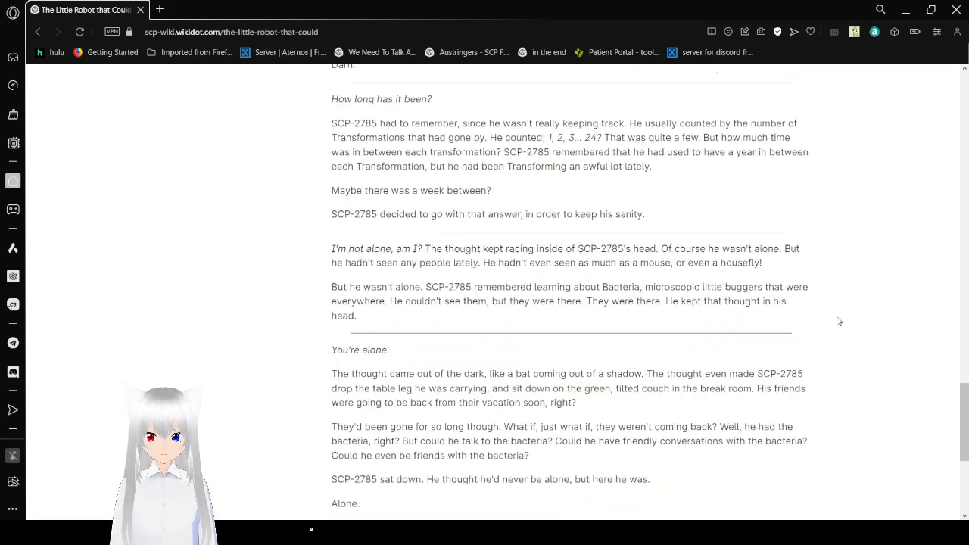
{"action": "scroll", "scroll_direction": "down", "scroll_amount": 3}
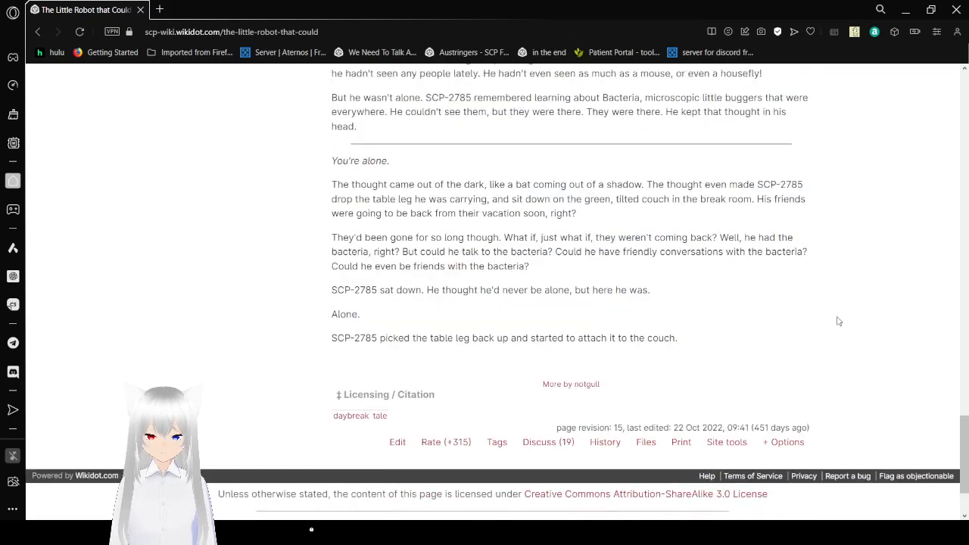